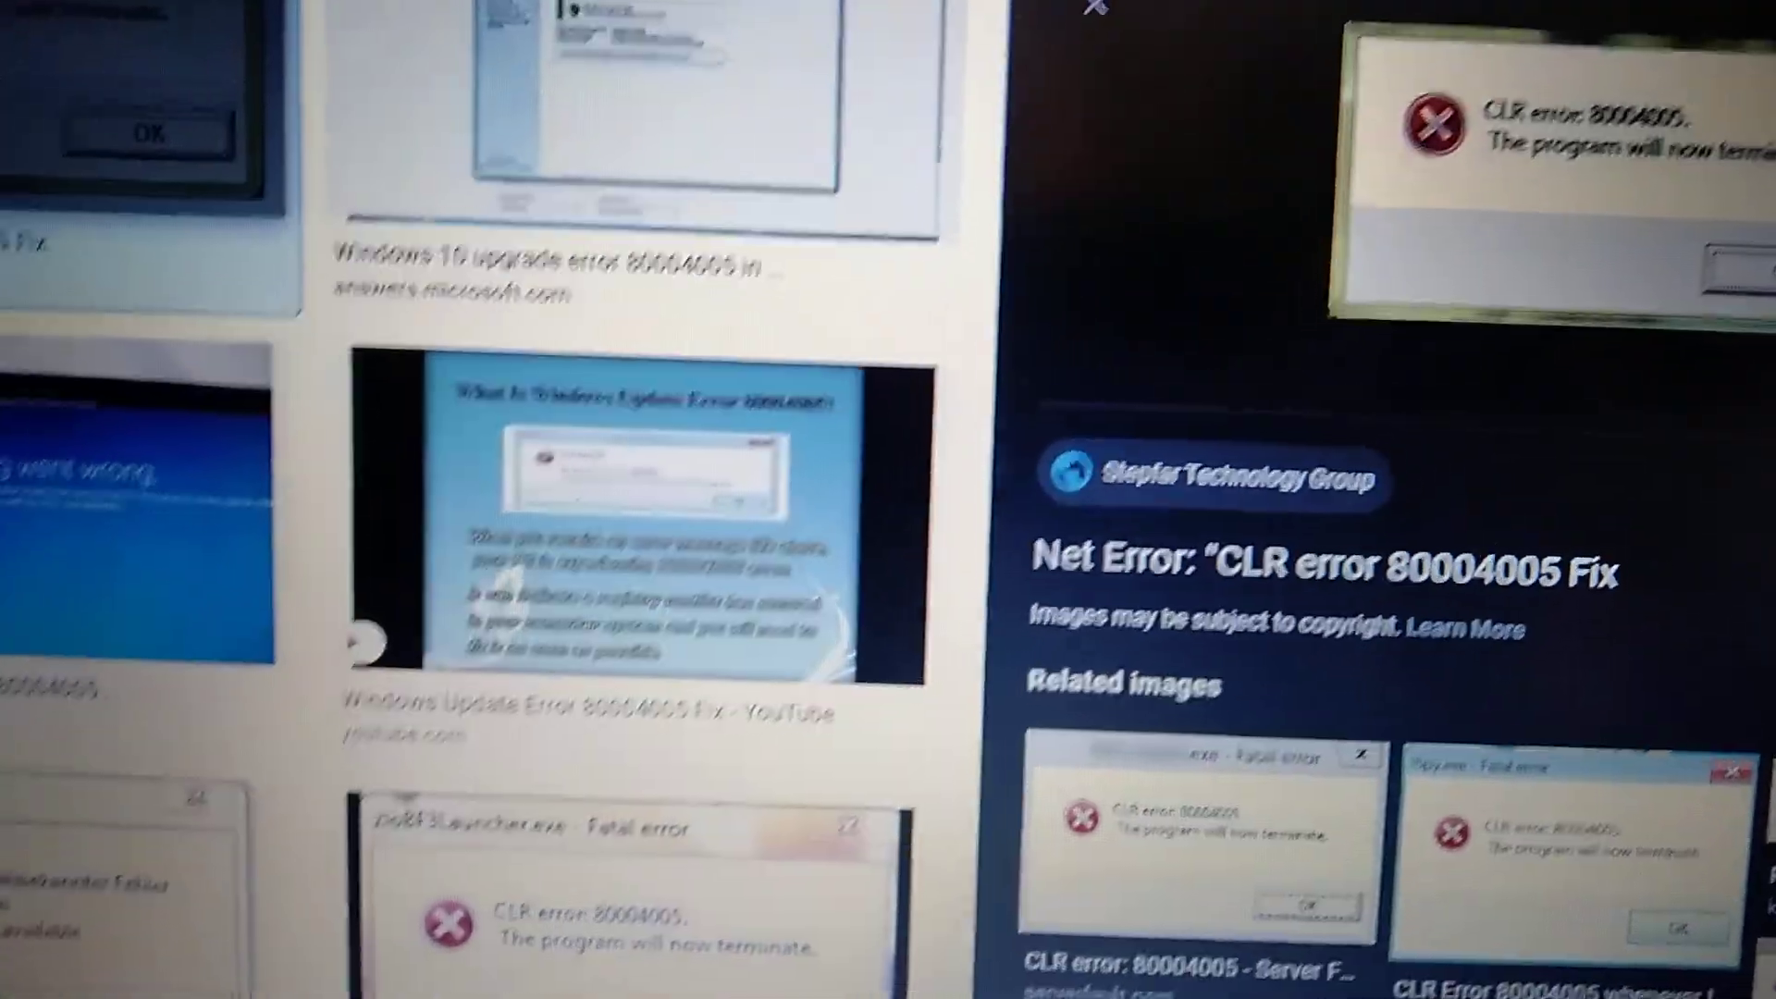
# - Search for cmd and run Command Prompt as administrator
pyautogui.scroll(-3)
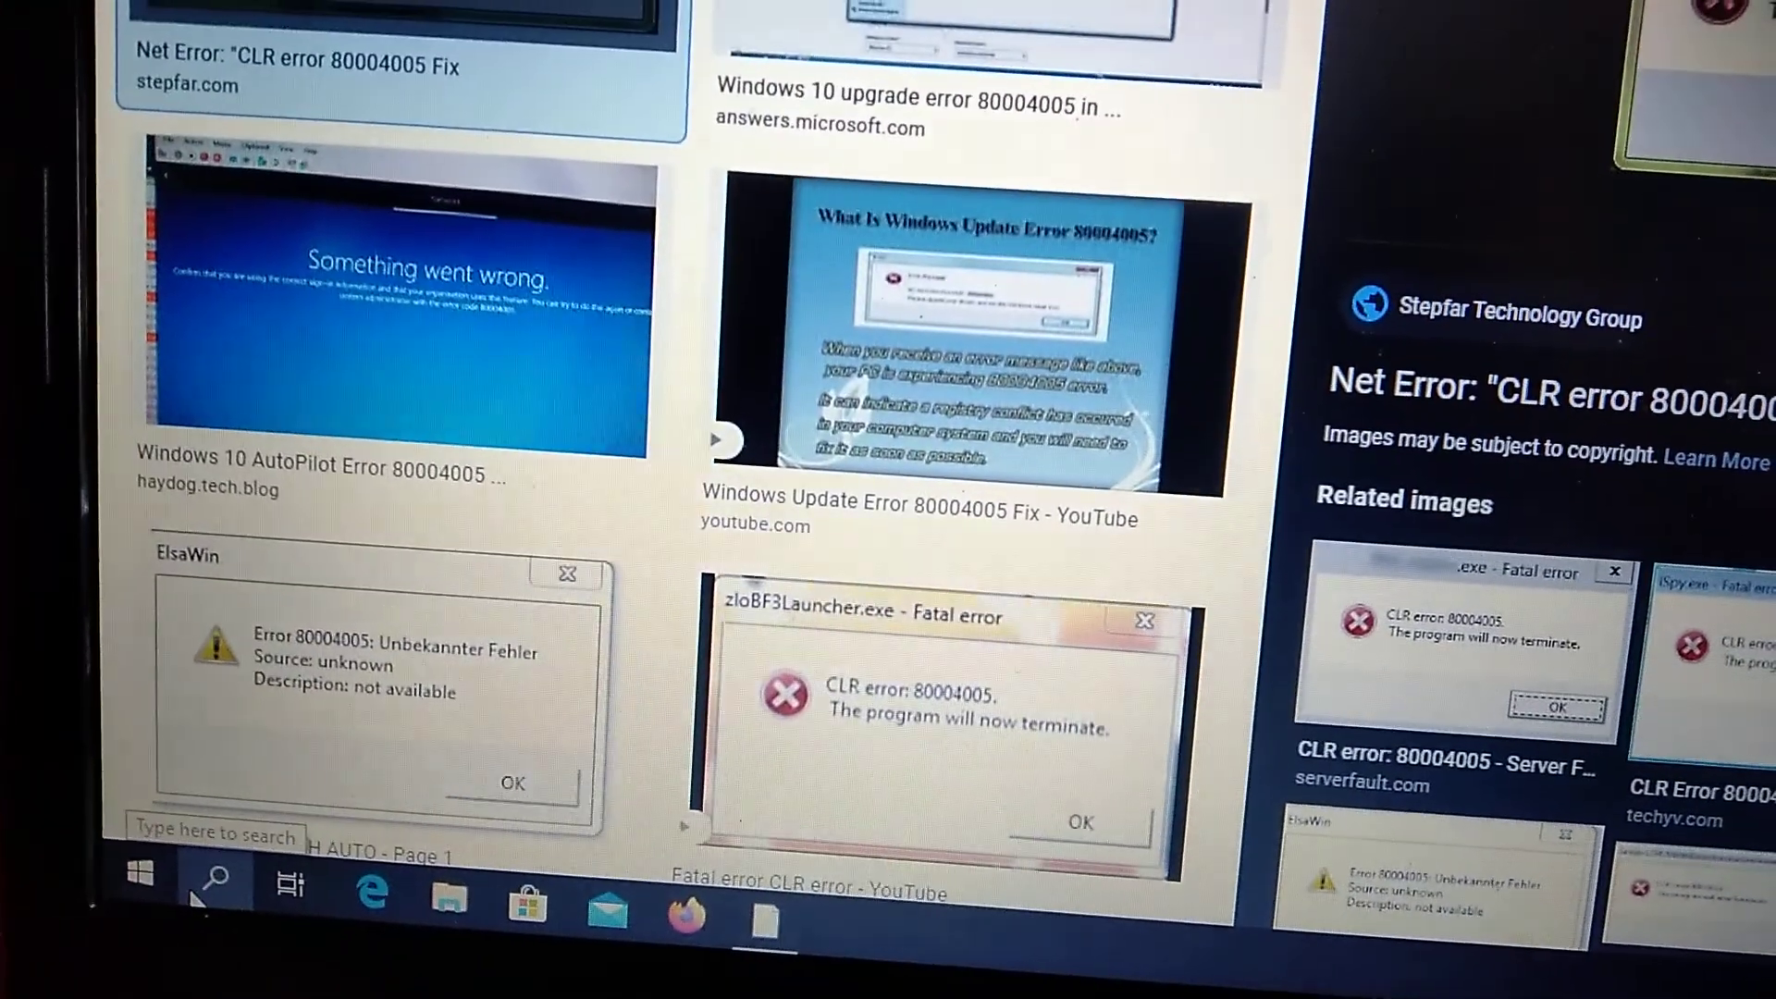
pyautogui.click(212, 872)
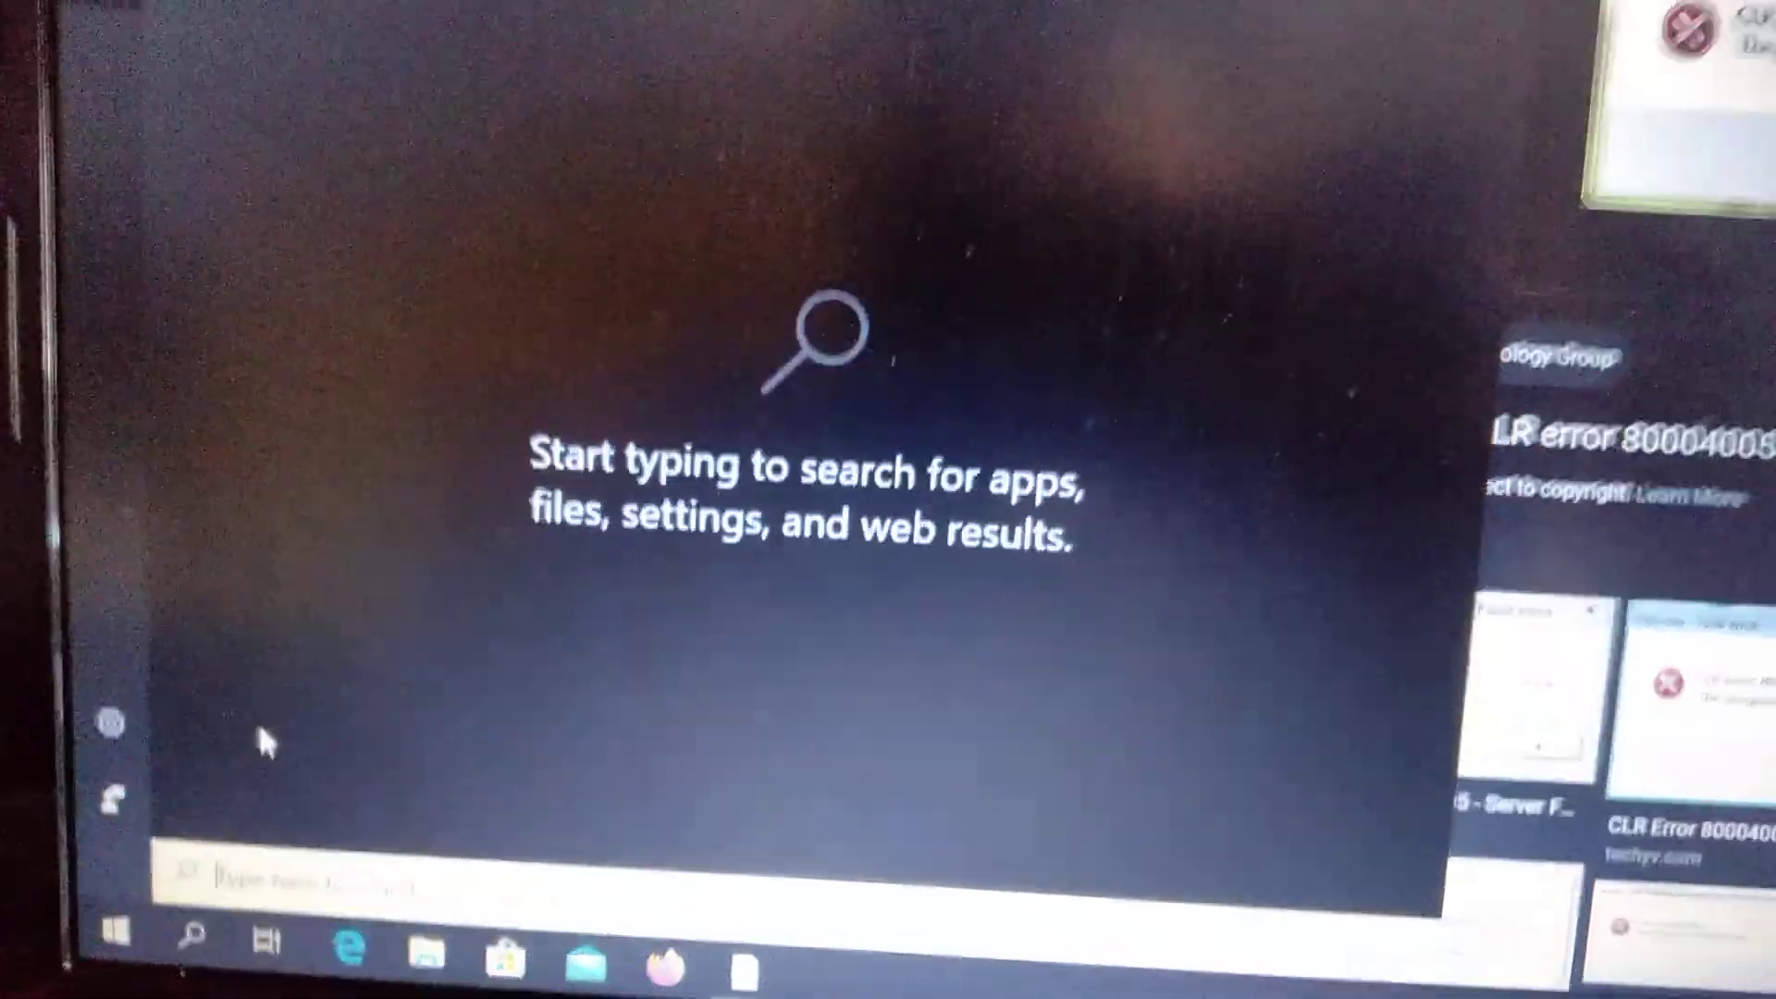
pyautogui.write('cmd')
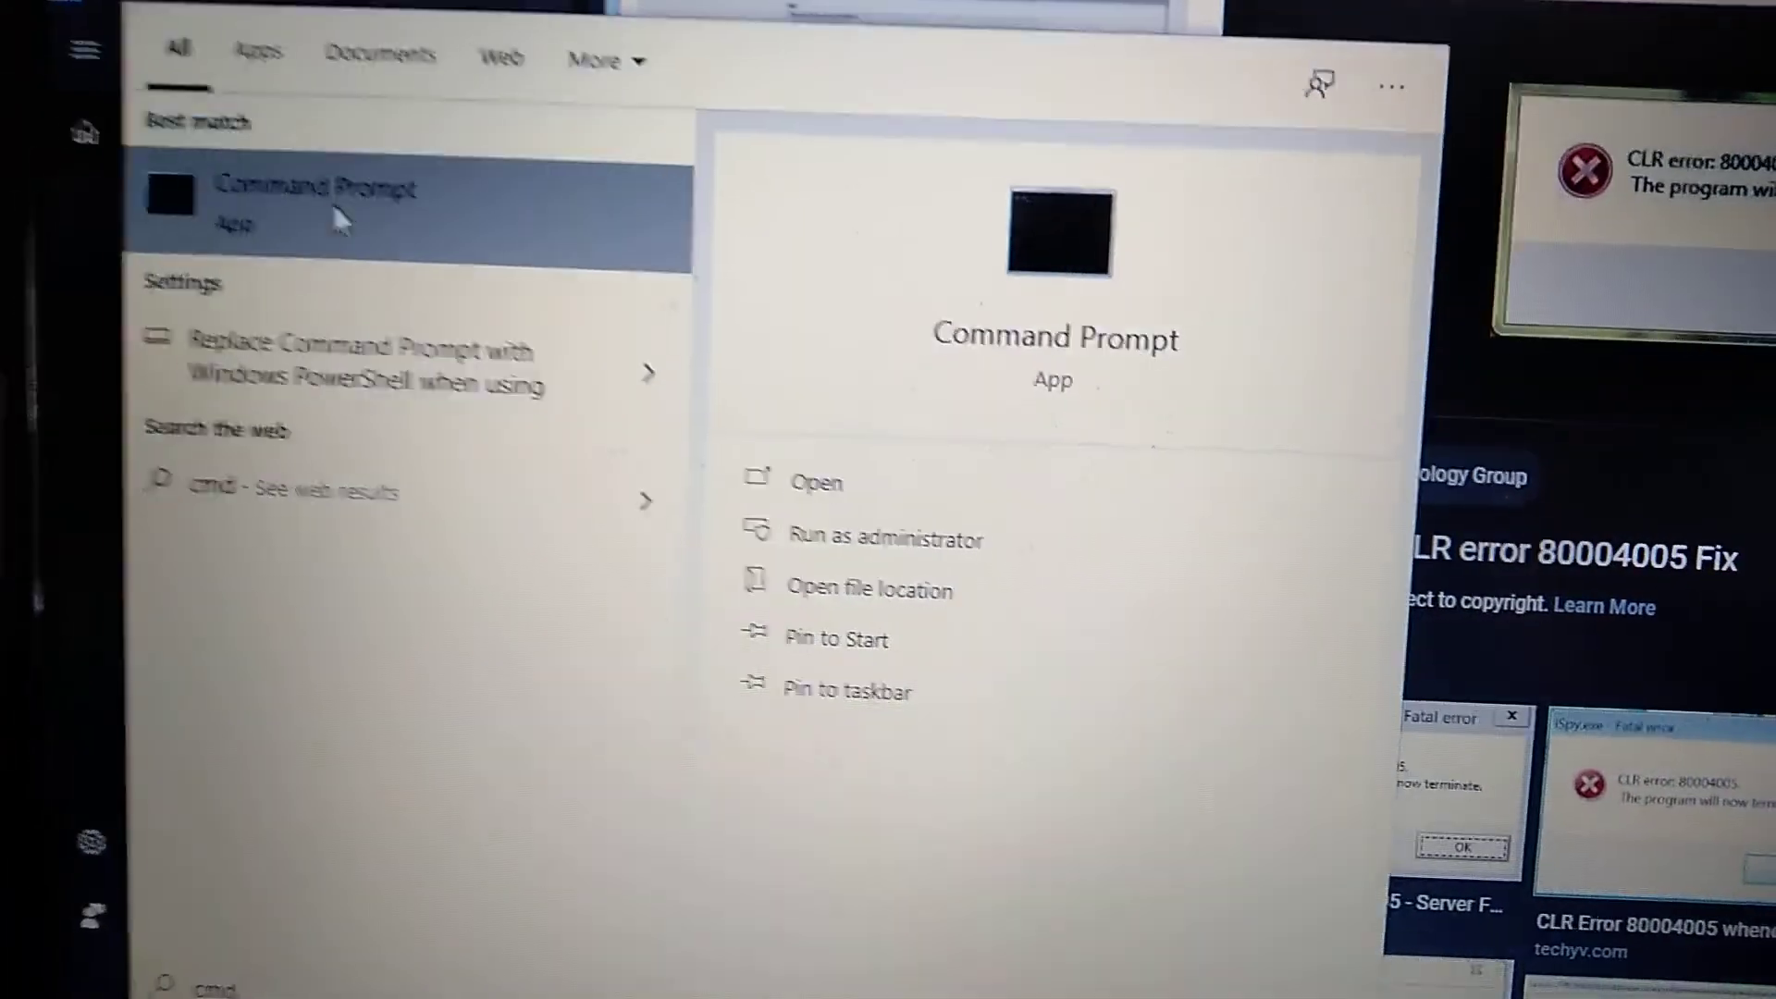
pyautogui.rightClick(317, 204)
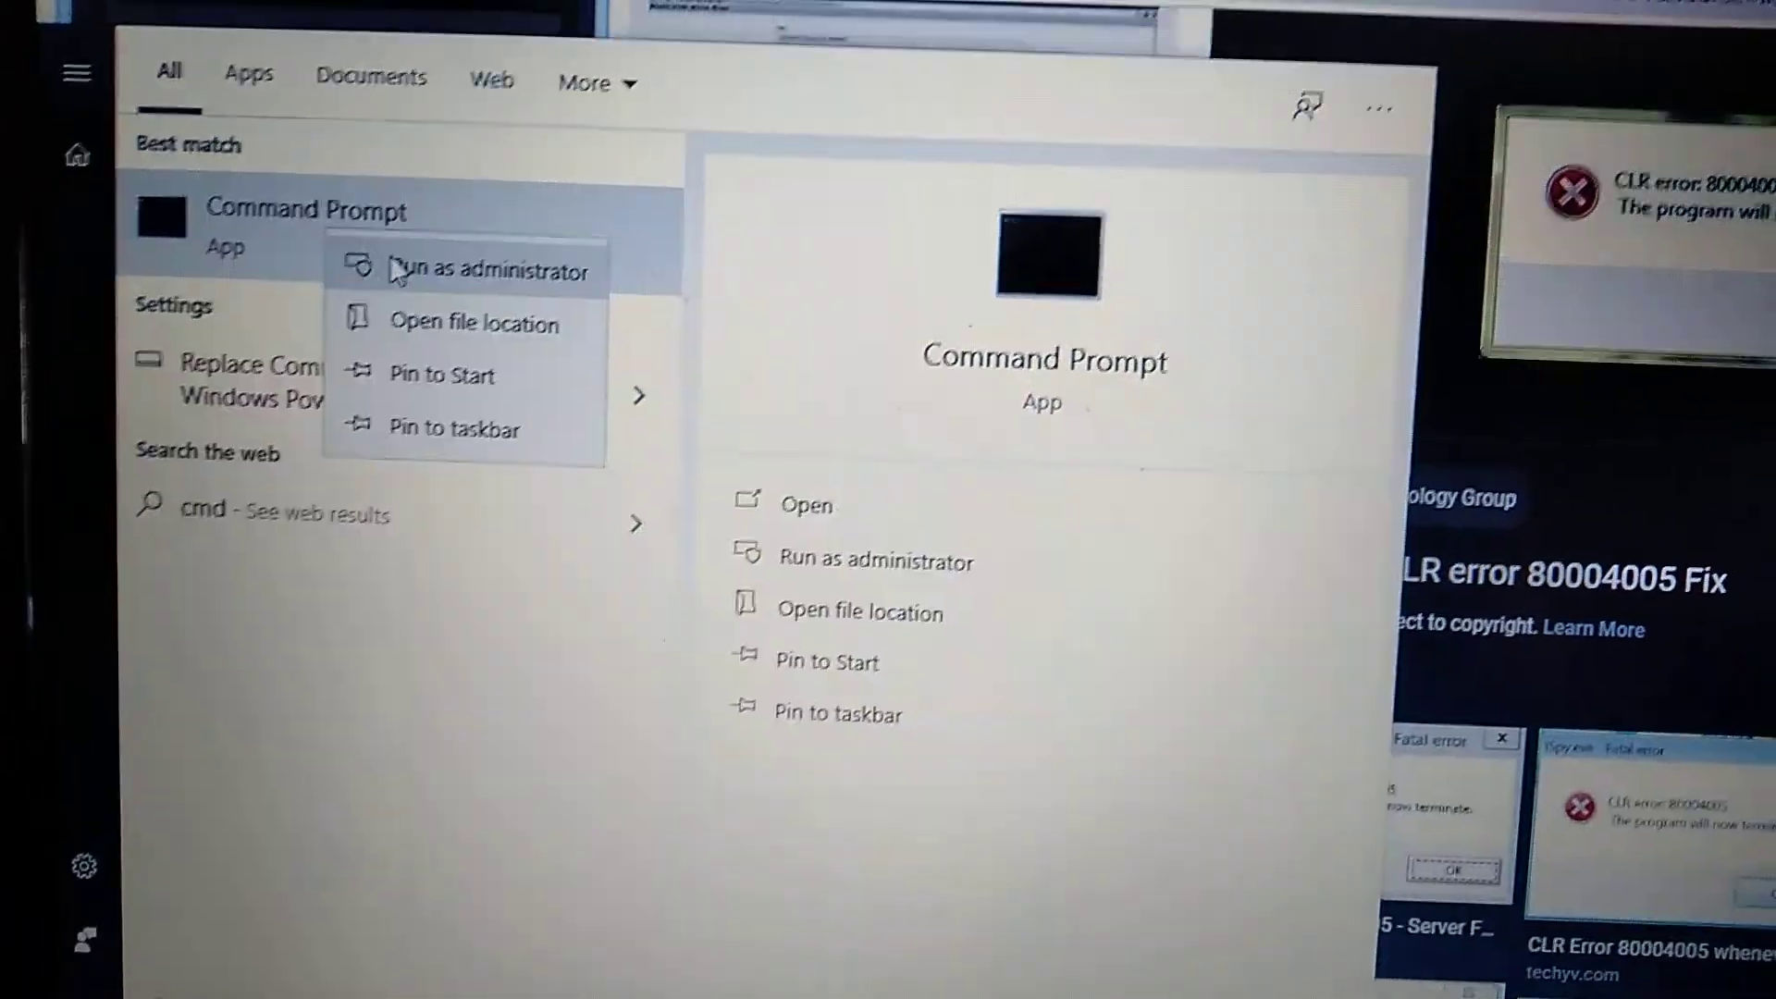
pyautogui.click(488, 270)
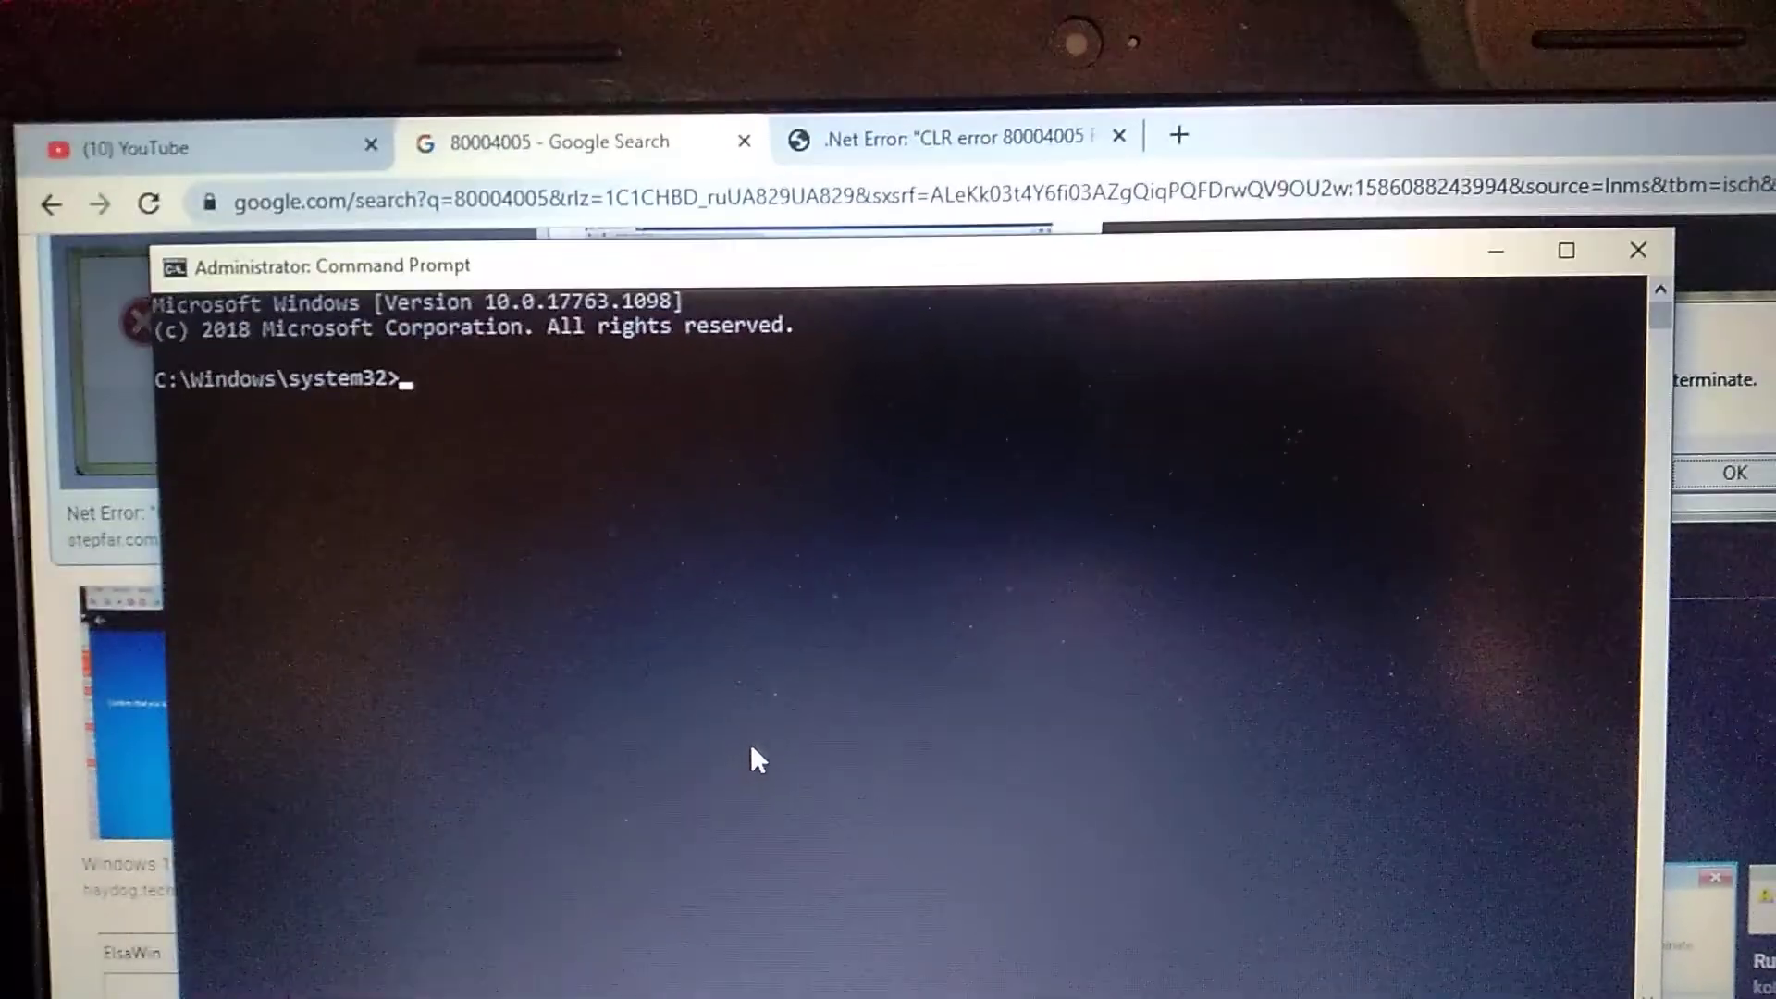
# - Enter the command regsvr32 MyComobject.dll to register the DLL, which fails to load
pyautogui.write('reg')
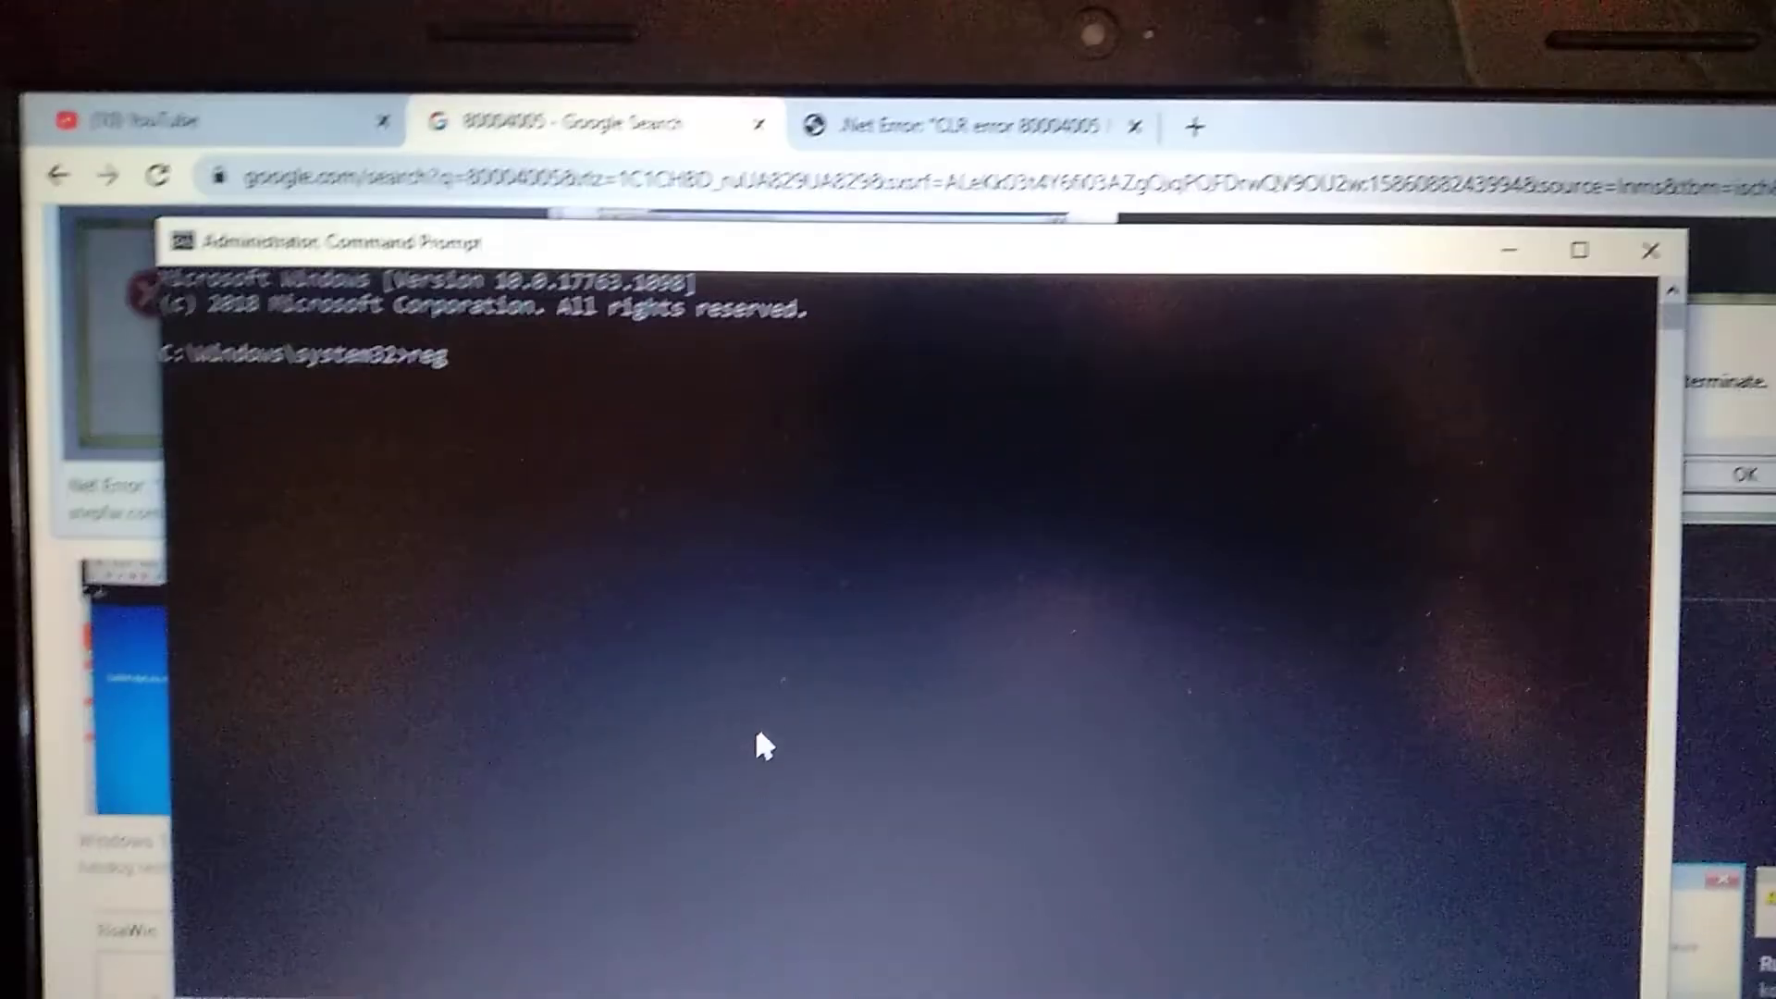
pyautogui.write('svr32')
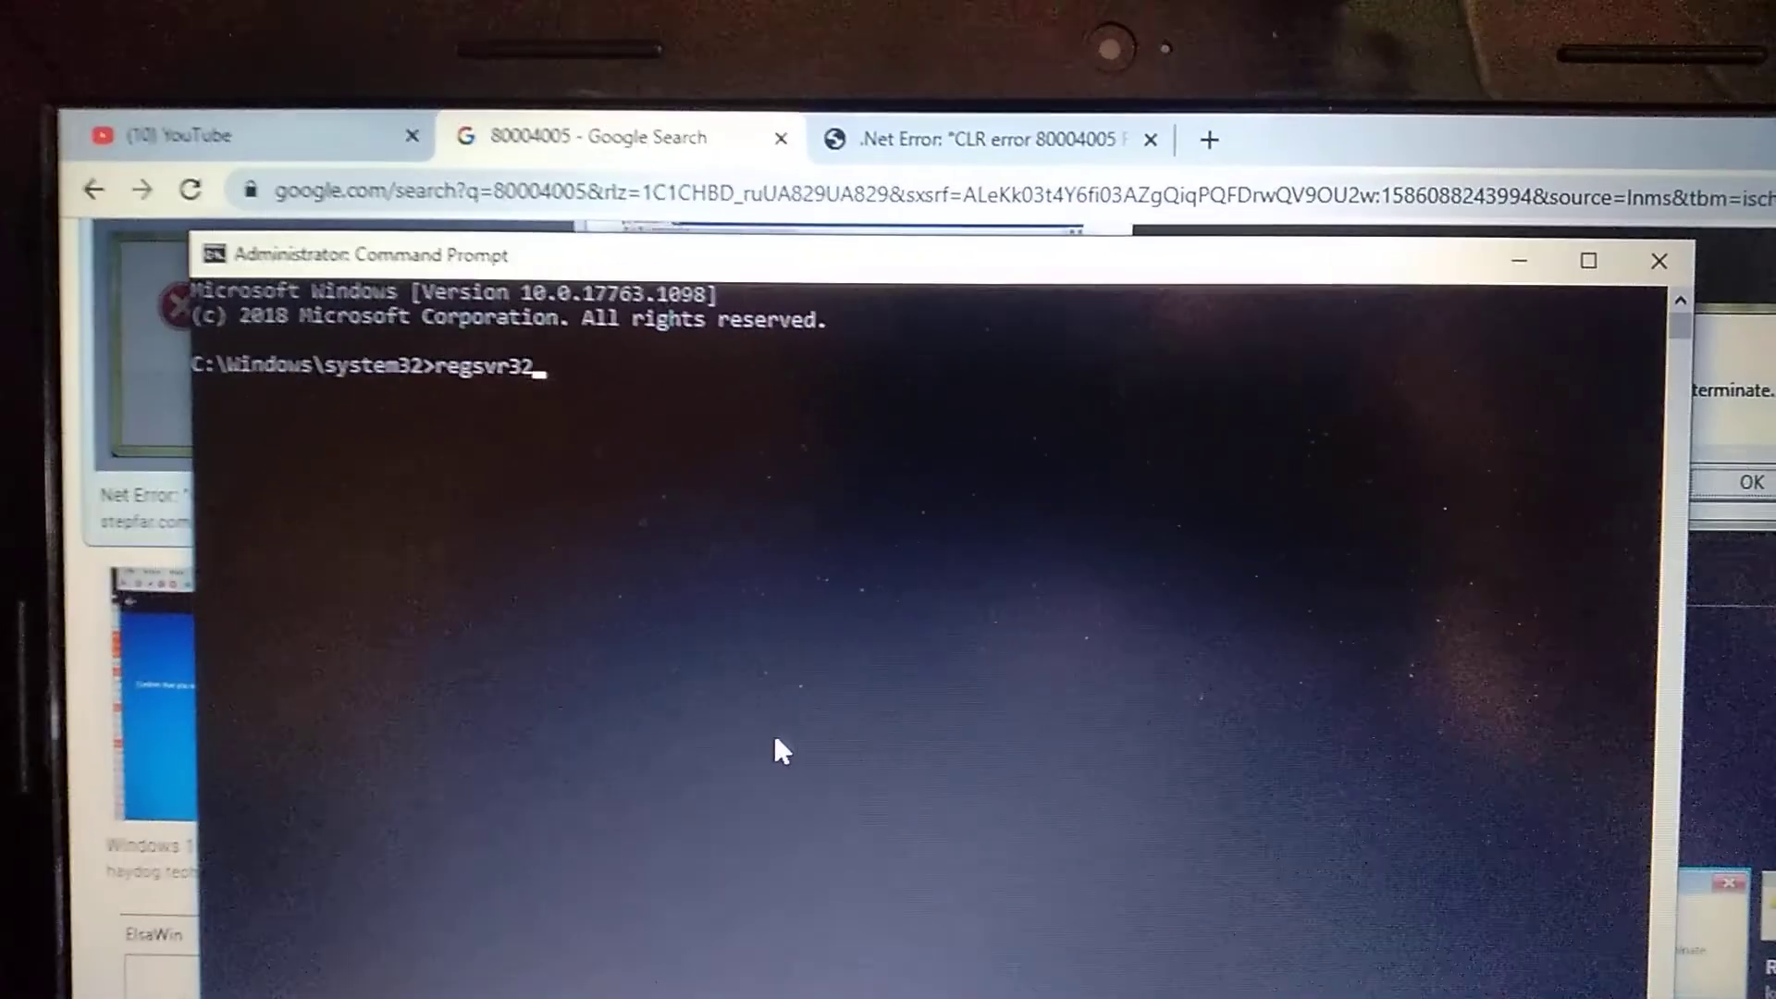
pyautogui.write('M')
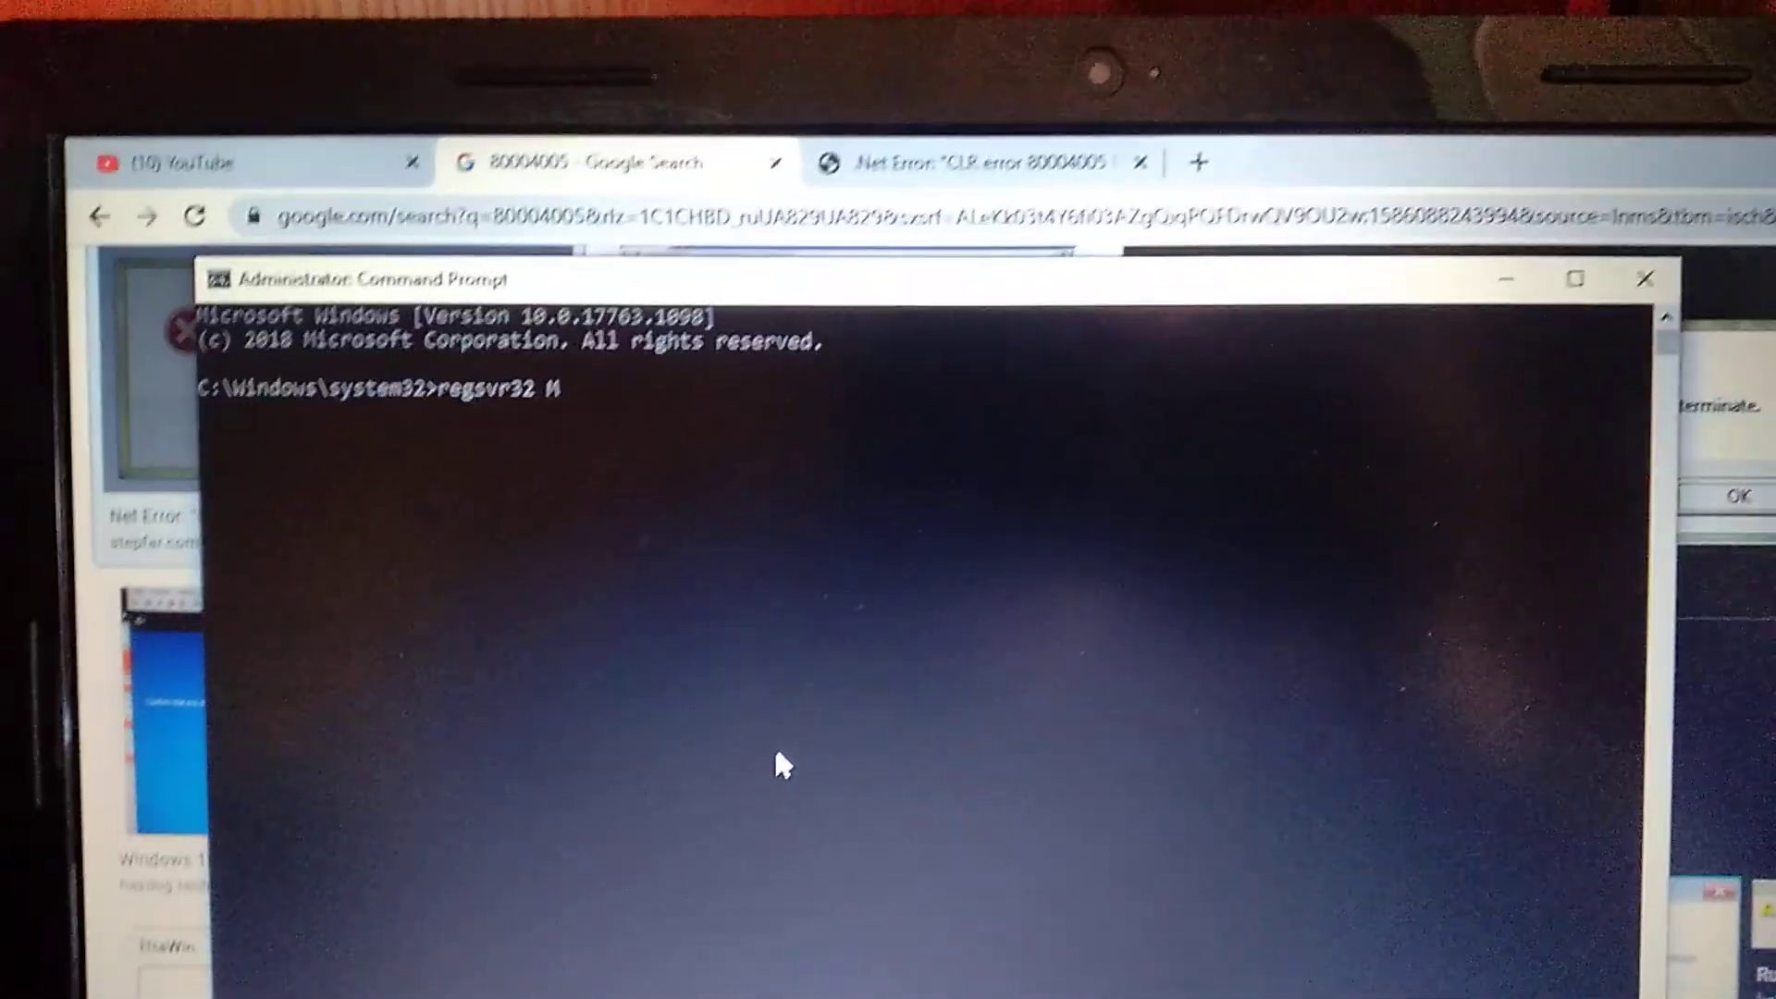
pyautogui.write('y')
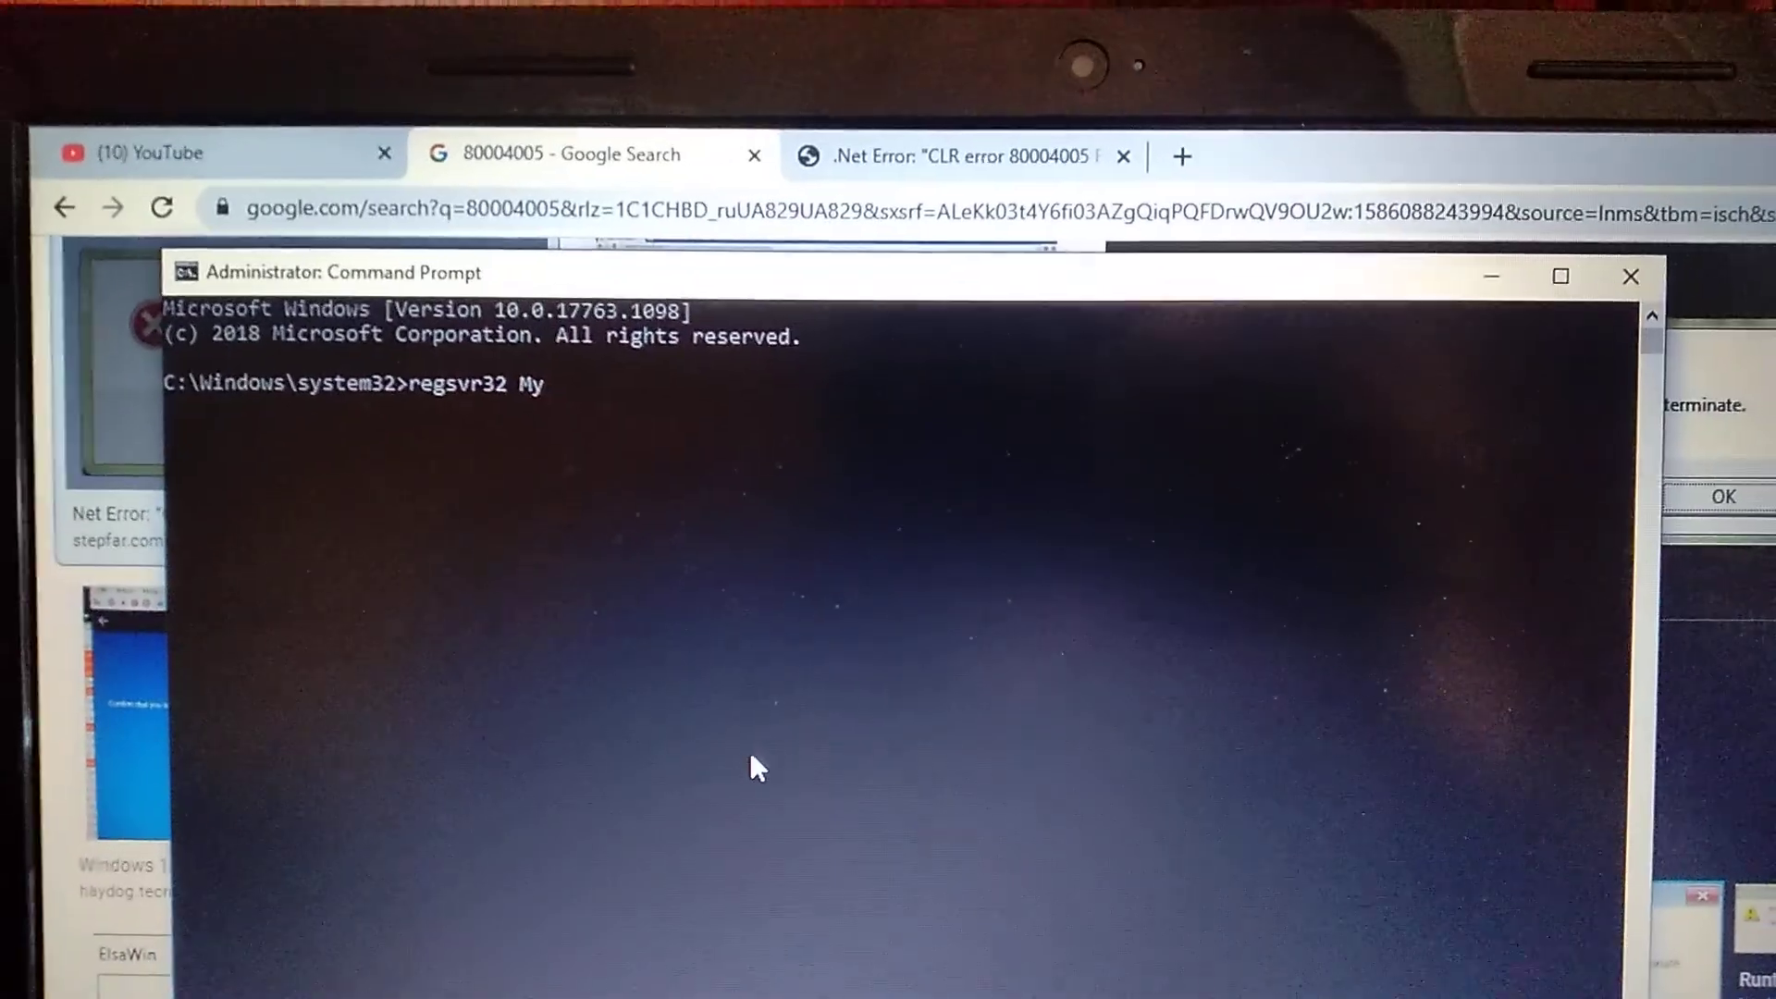
pyautogui.write('Co')
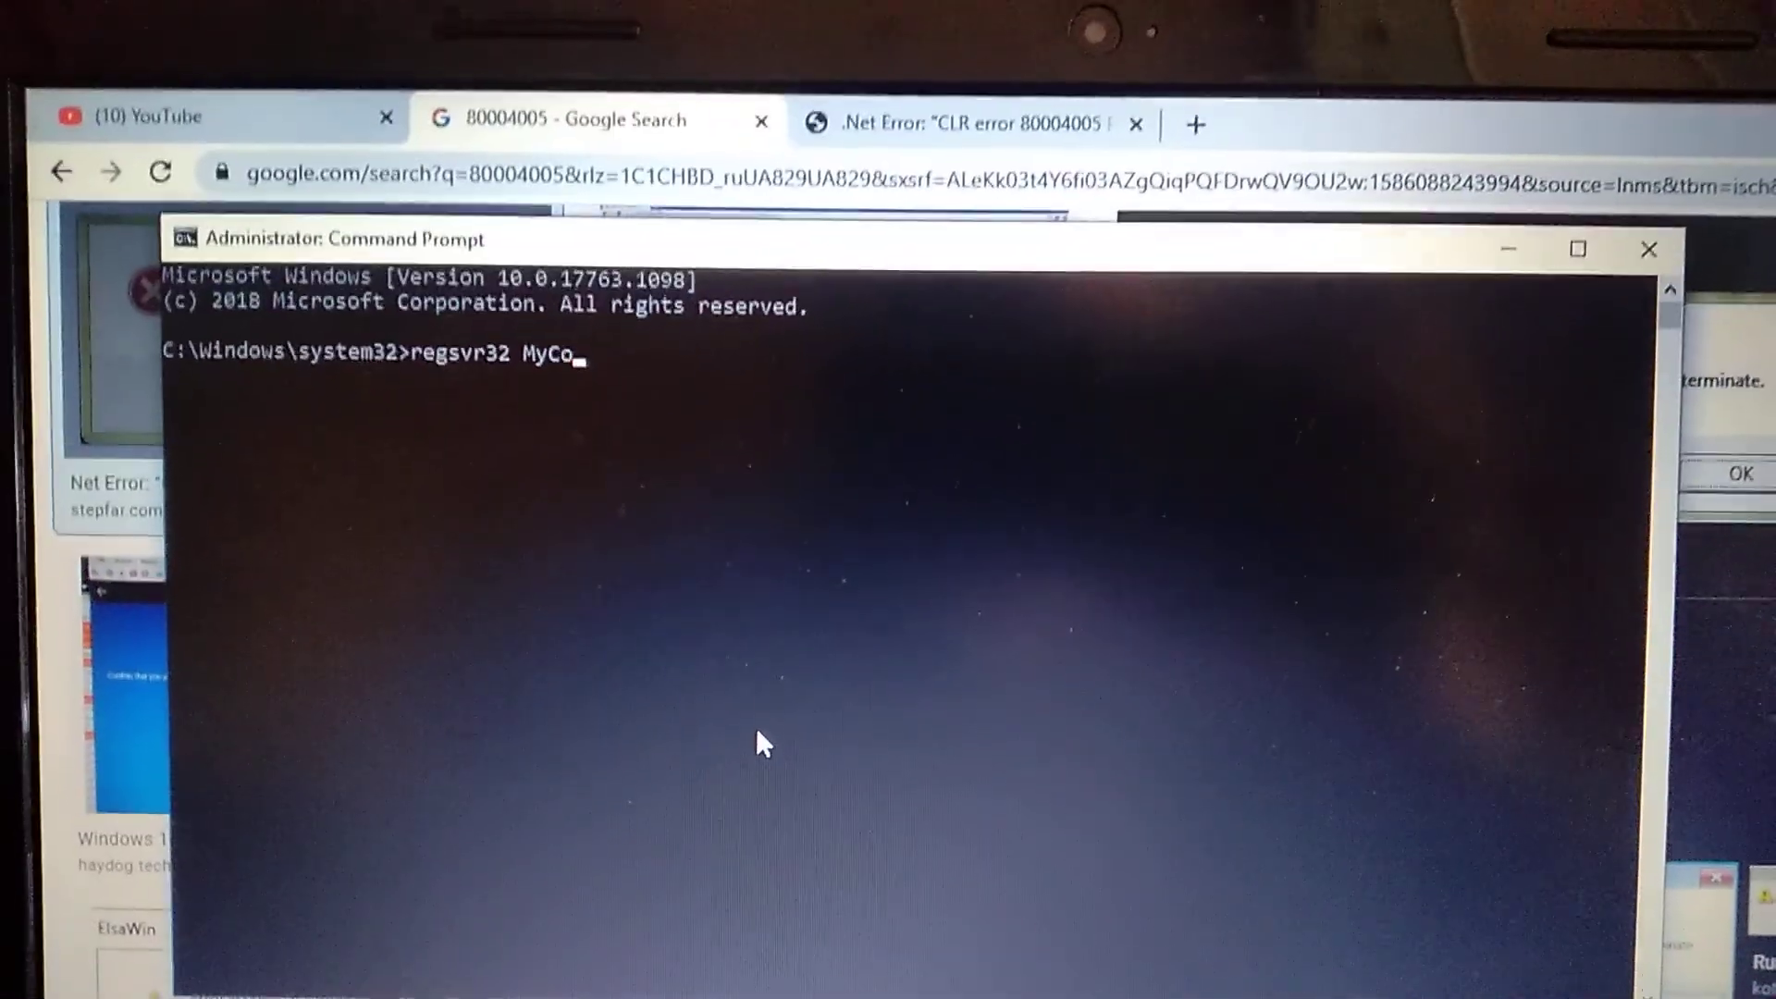
pyautogui.write('mo')
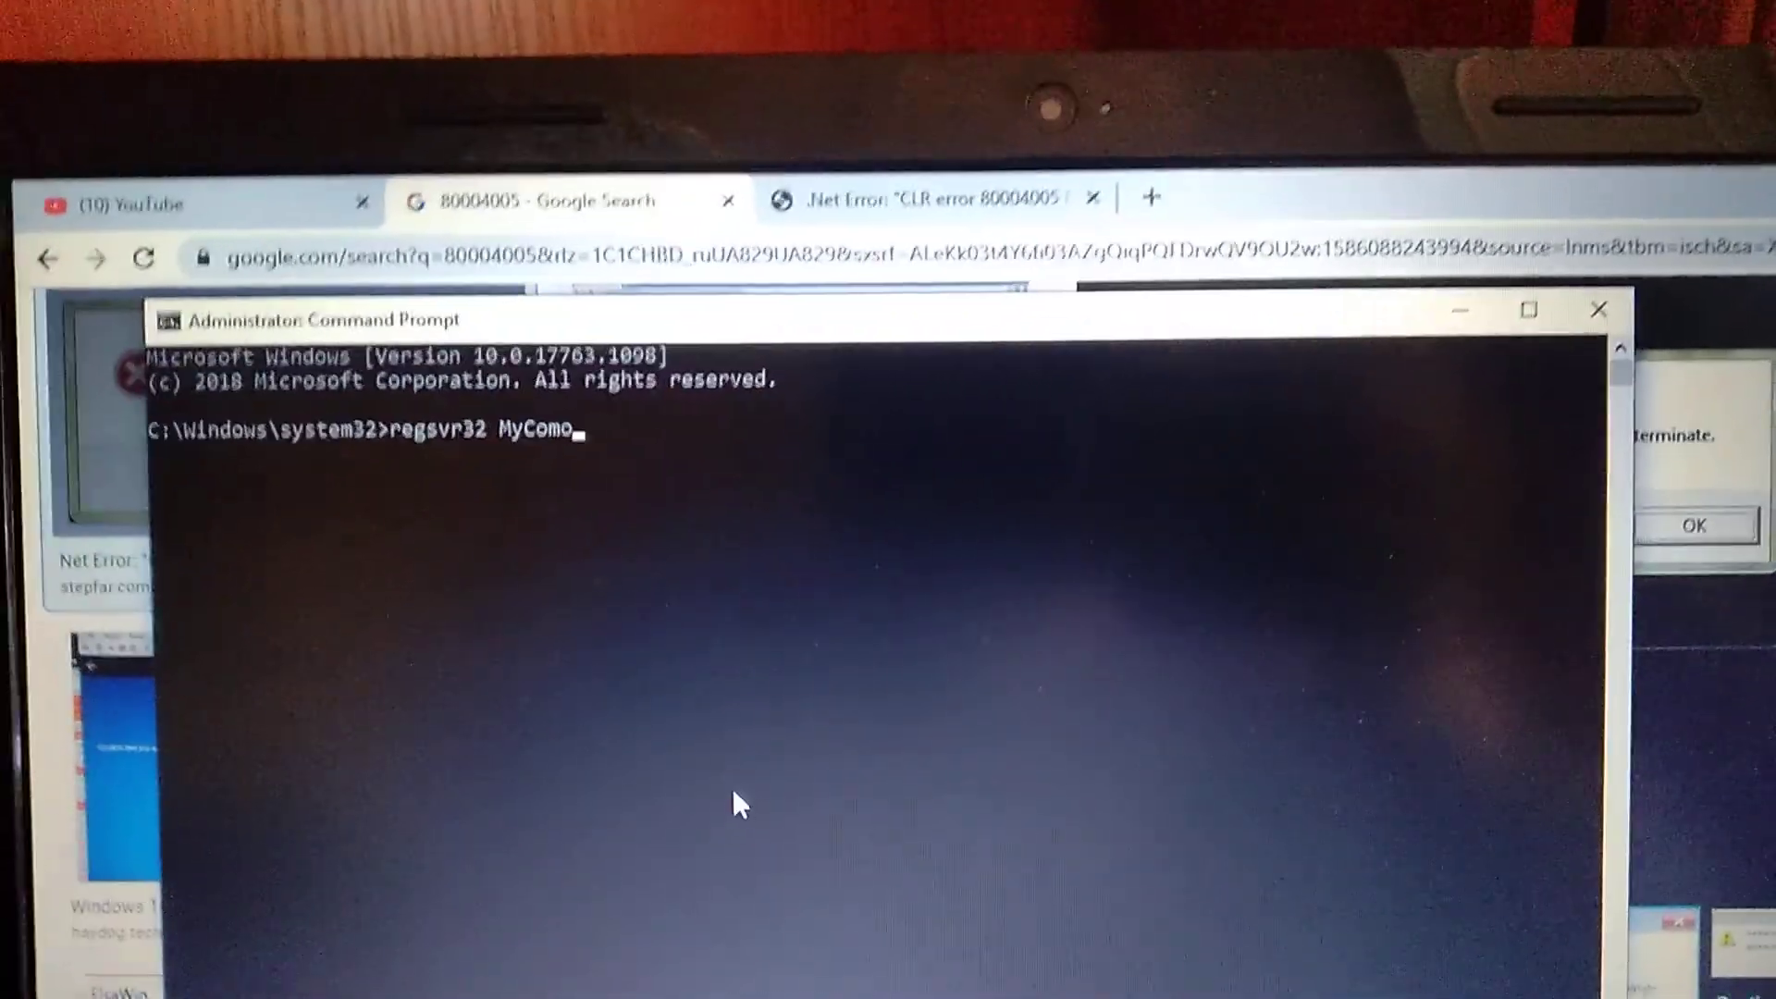
pyautogui.write('bject.dll')
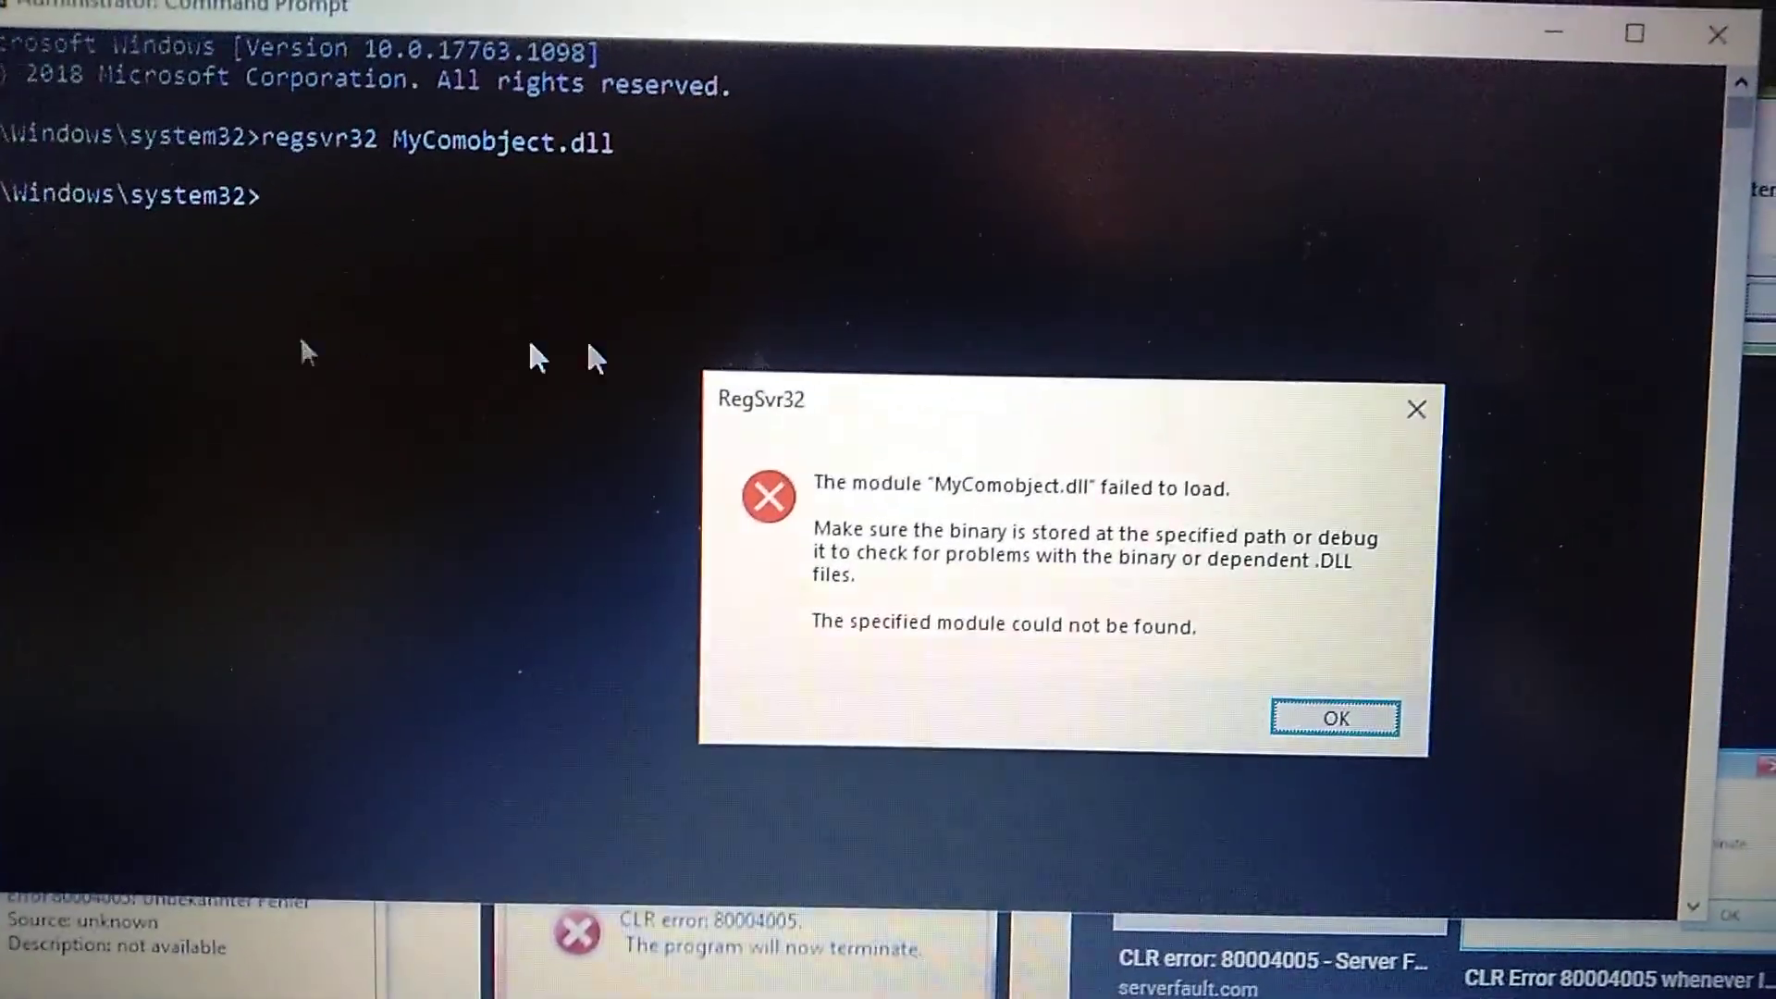
pyautogui.click(1334, 719)
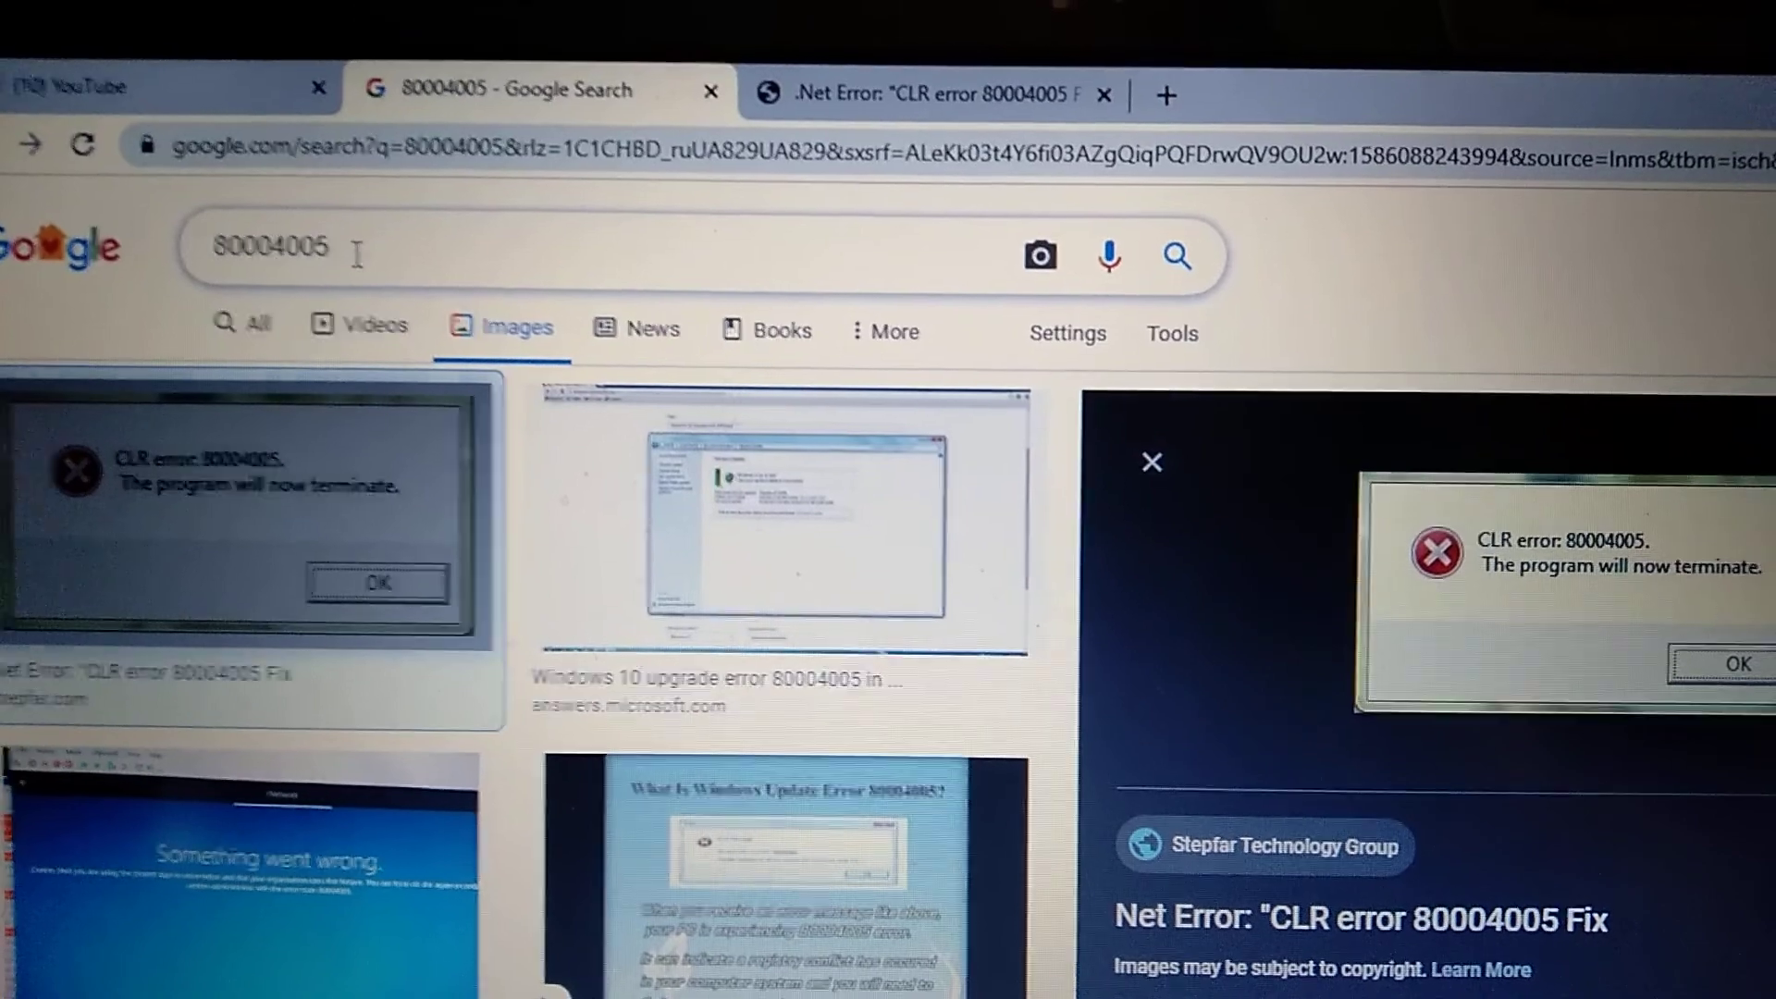
# - Google MyComobject.dll and browse the results listing DLL download sites
pyautogui.write('MyComobject.dll')
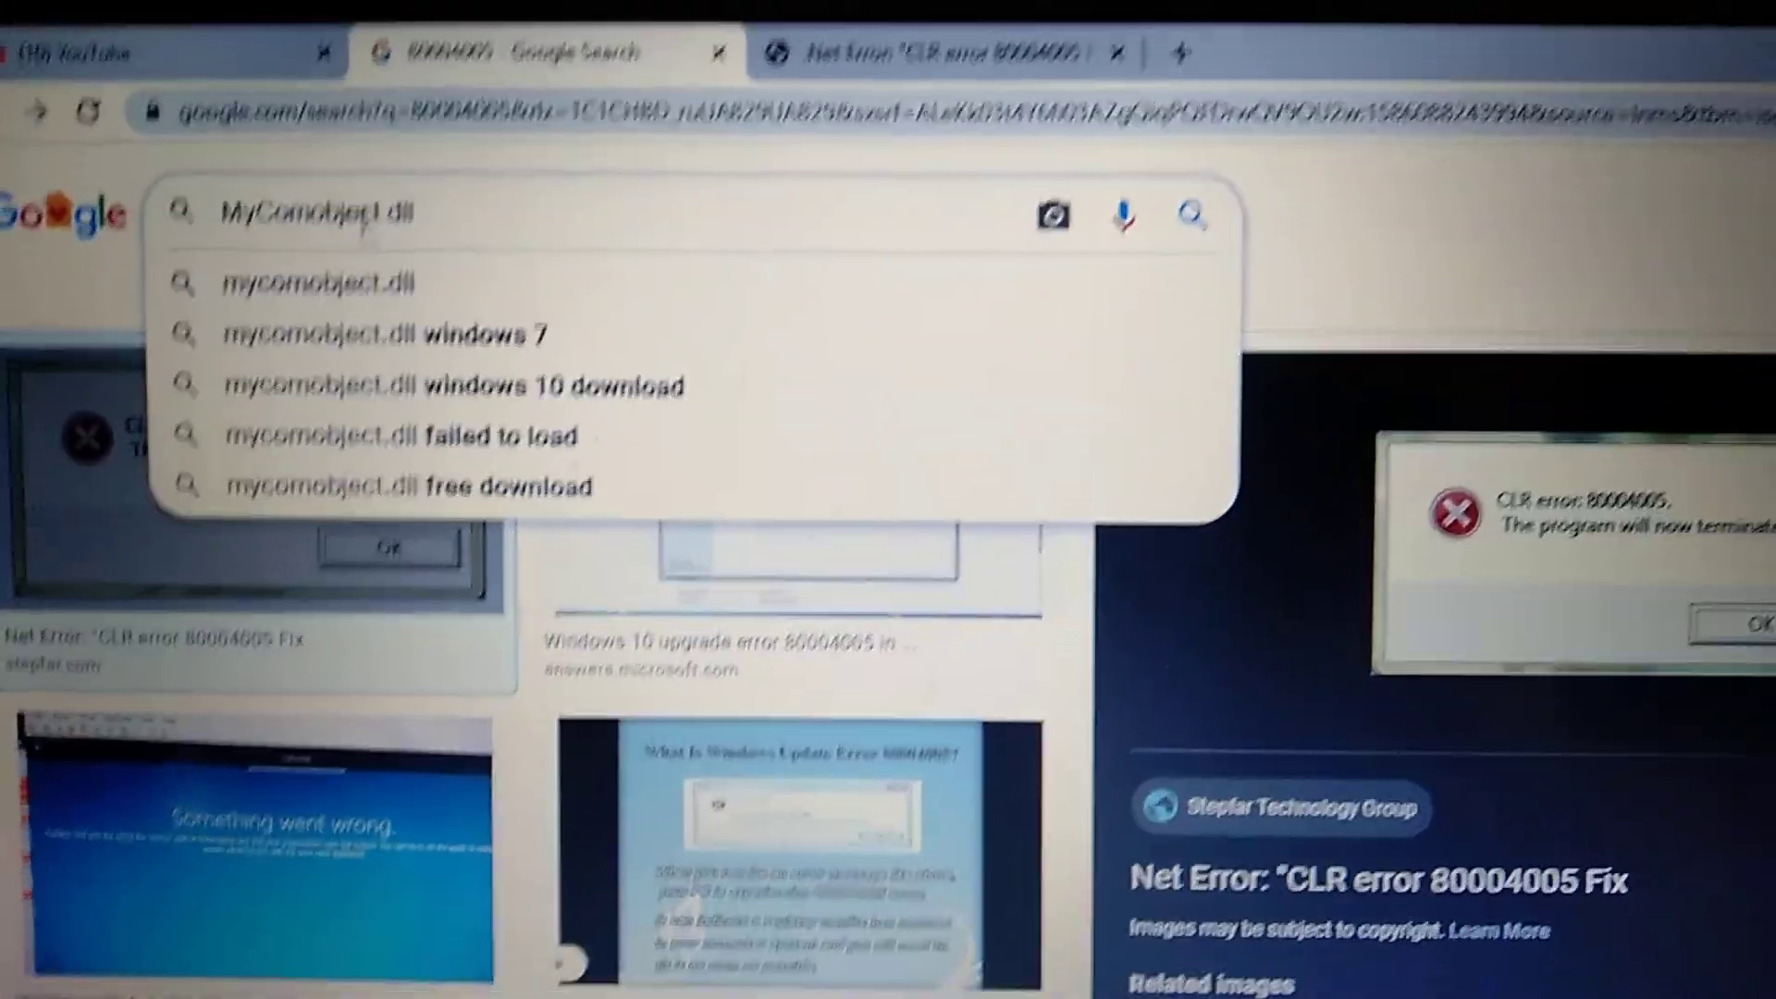
pyautogui.press('Return')
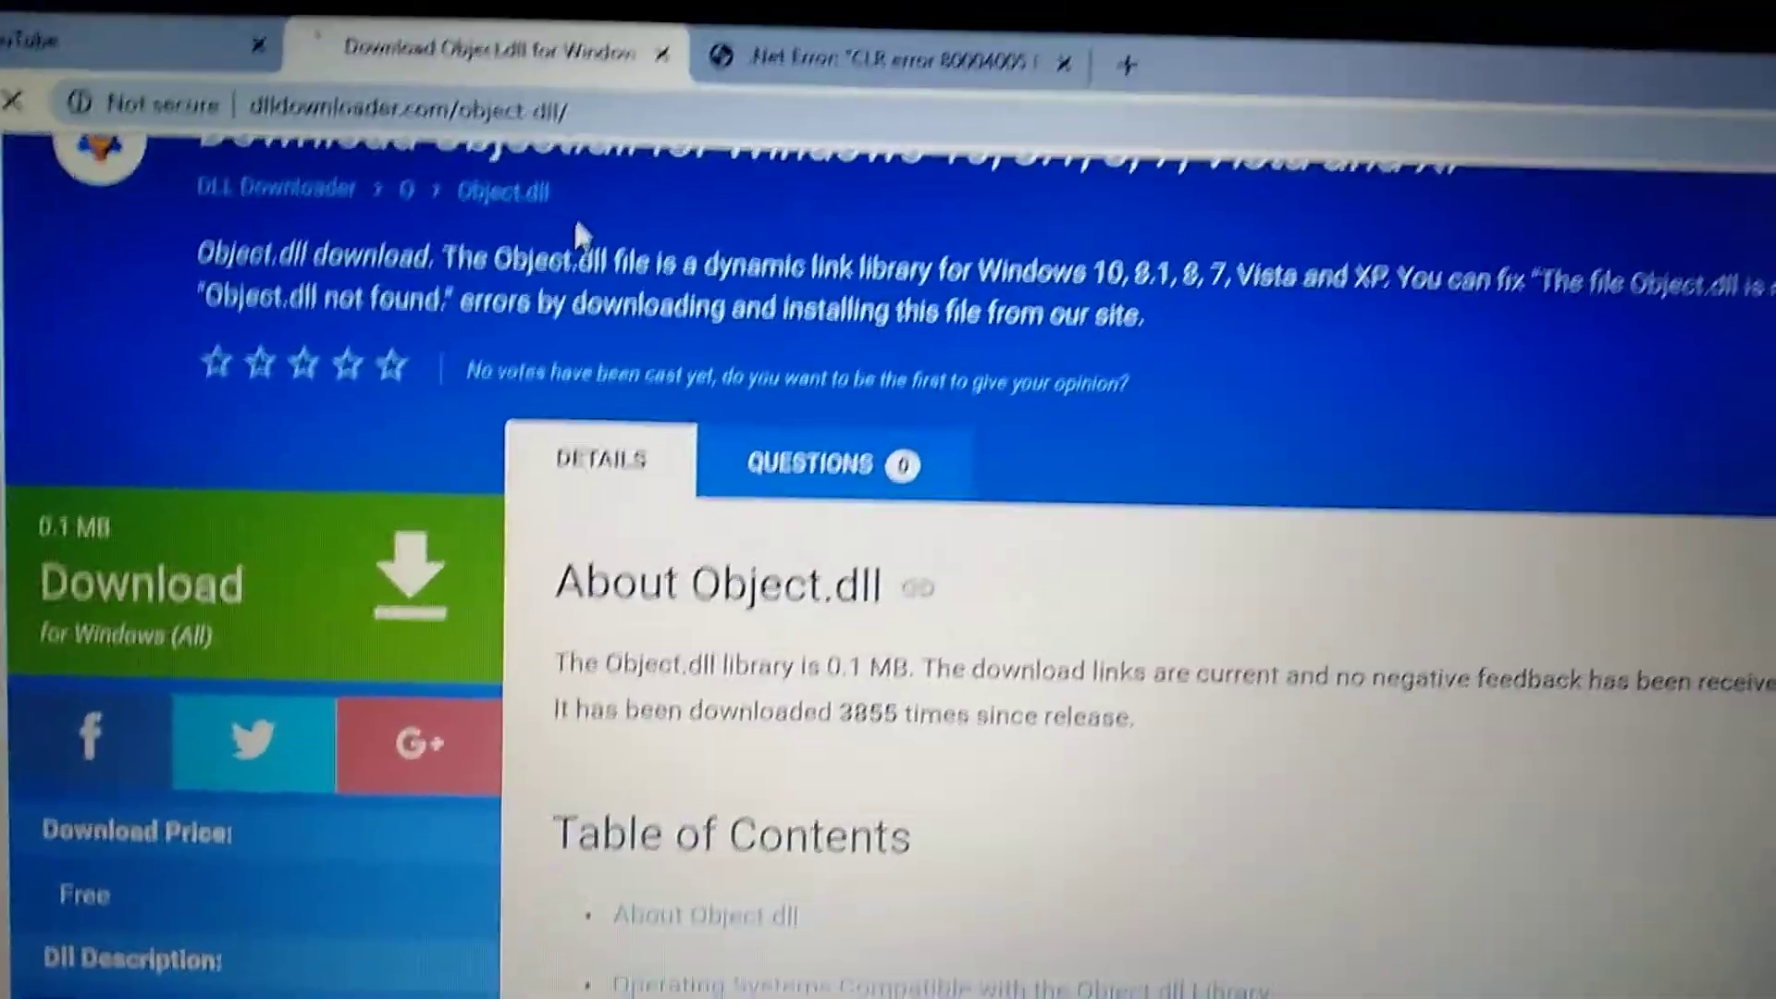
pyautogui.scroll(3)
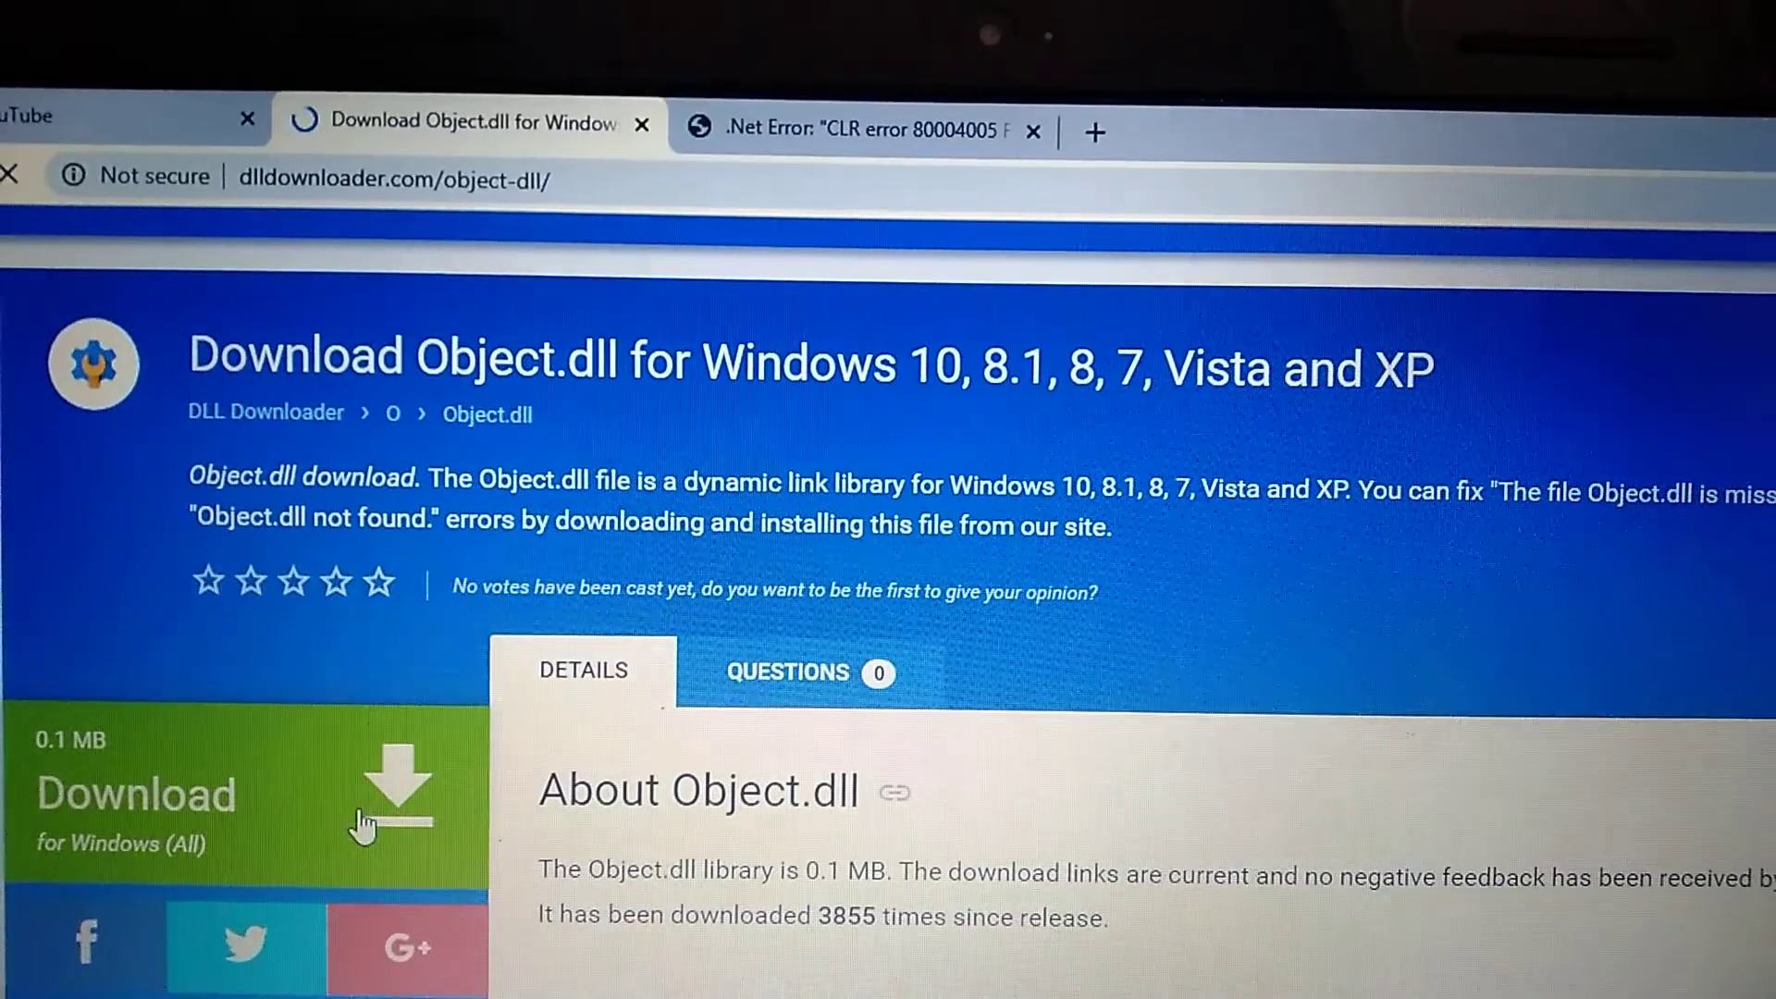
pyautogui.scroll(-3)
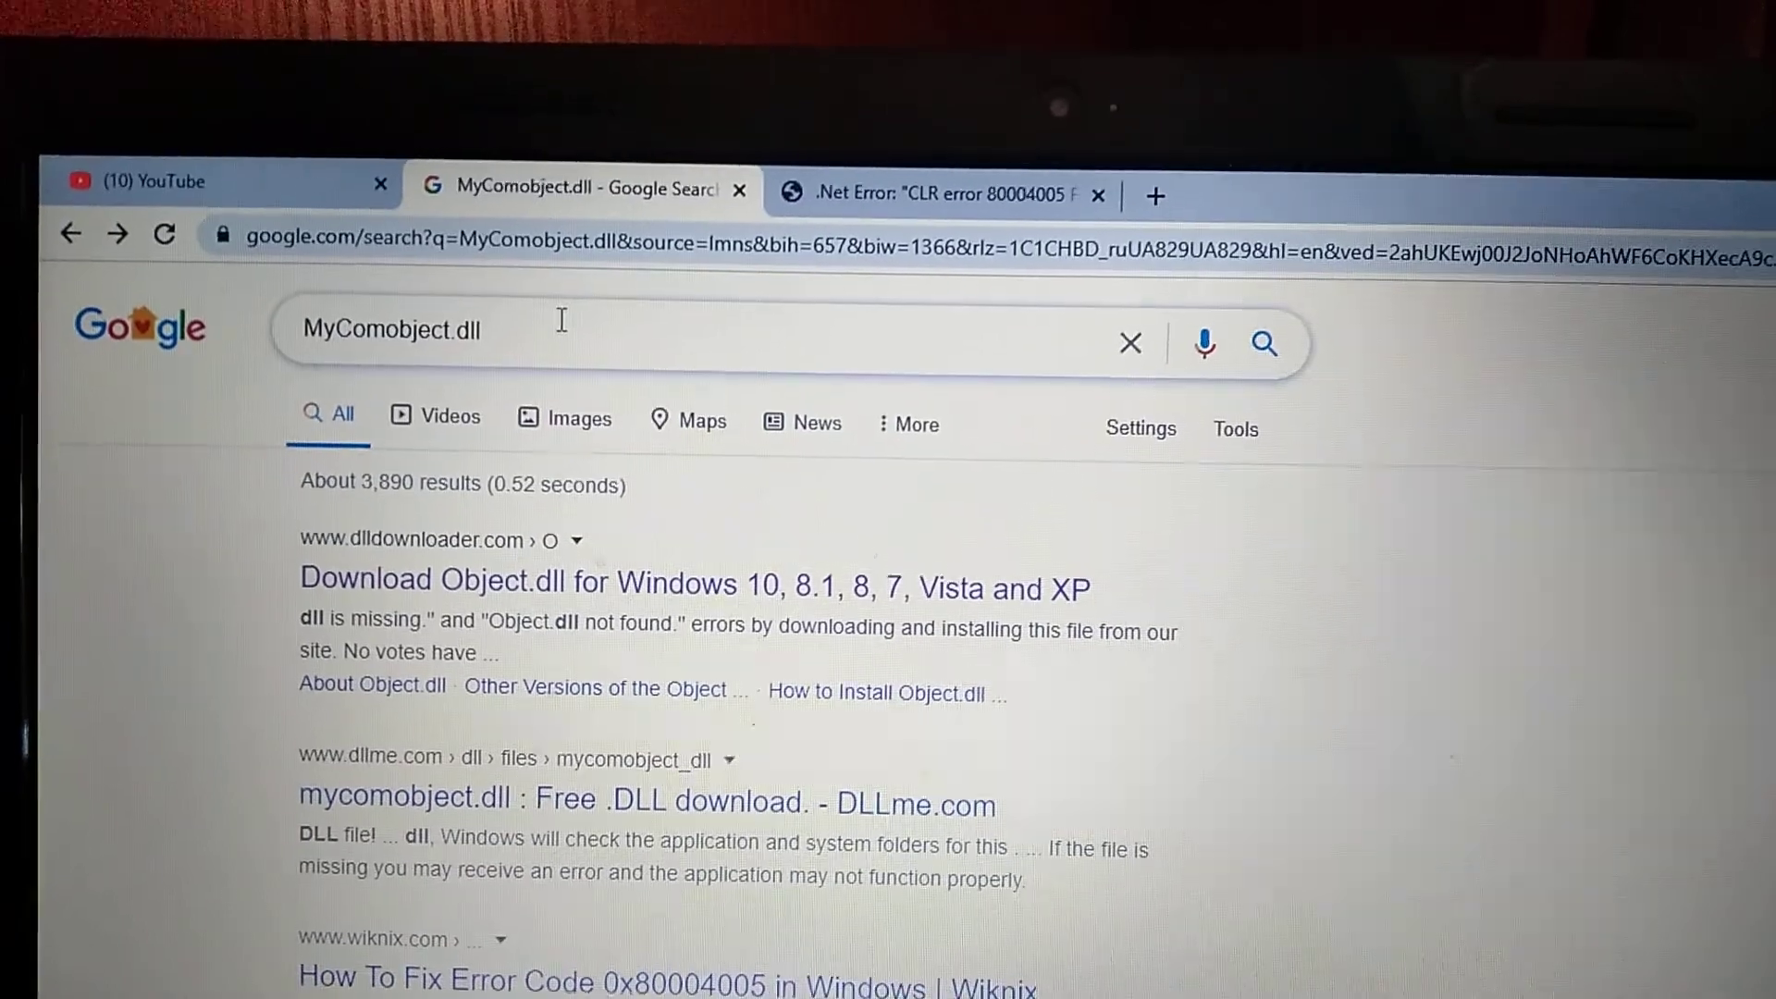
# - Refine the search with 'download' and get Object.dll from dlldownloader.com
pyautogui.write('download windows 7')
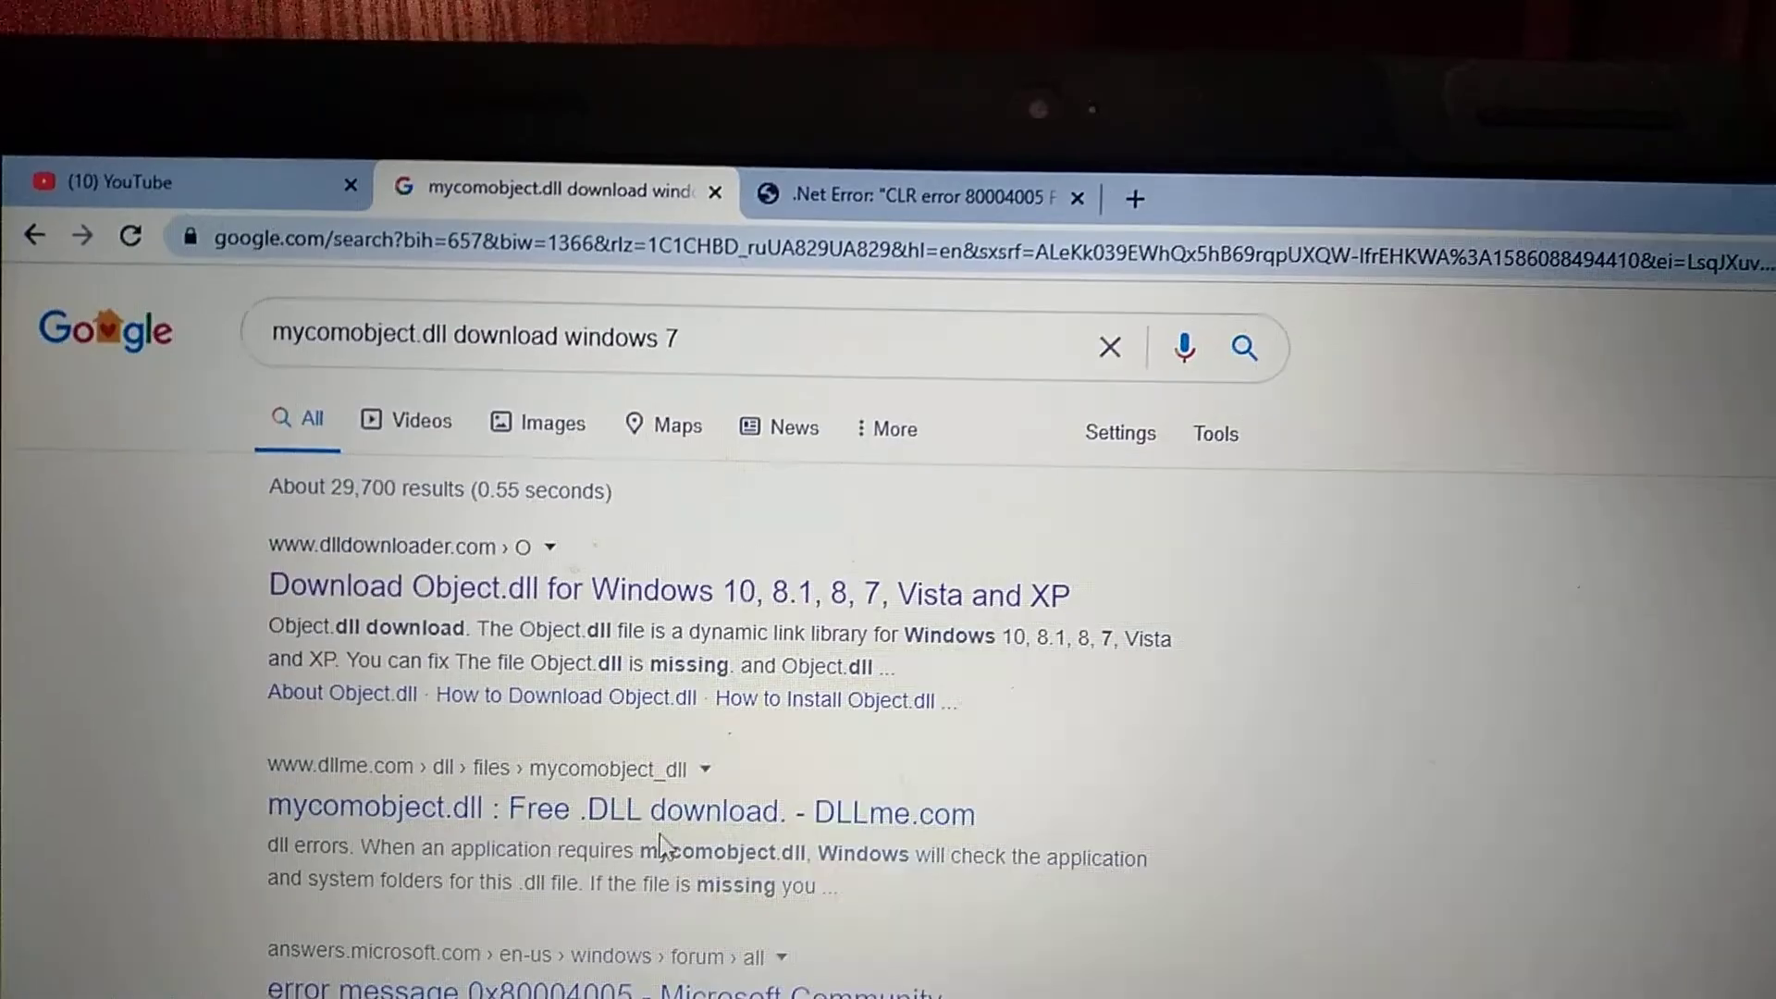
pyautogui.click(625, 812)
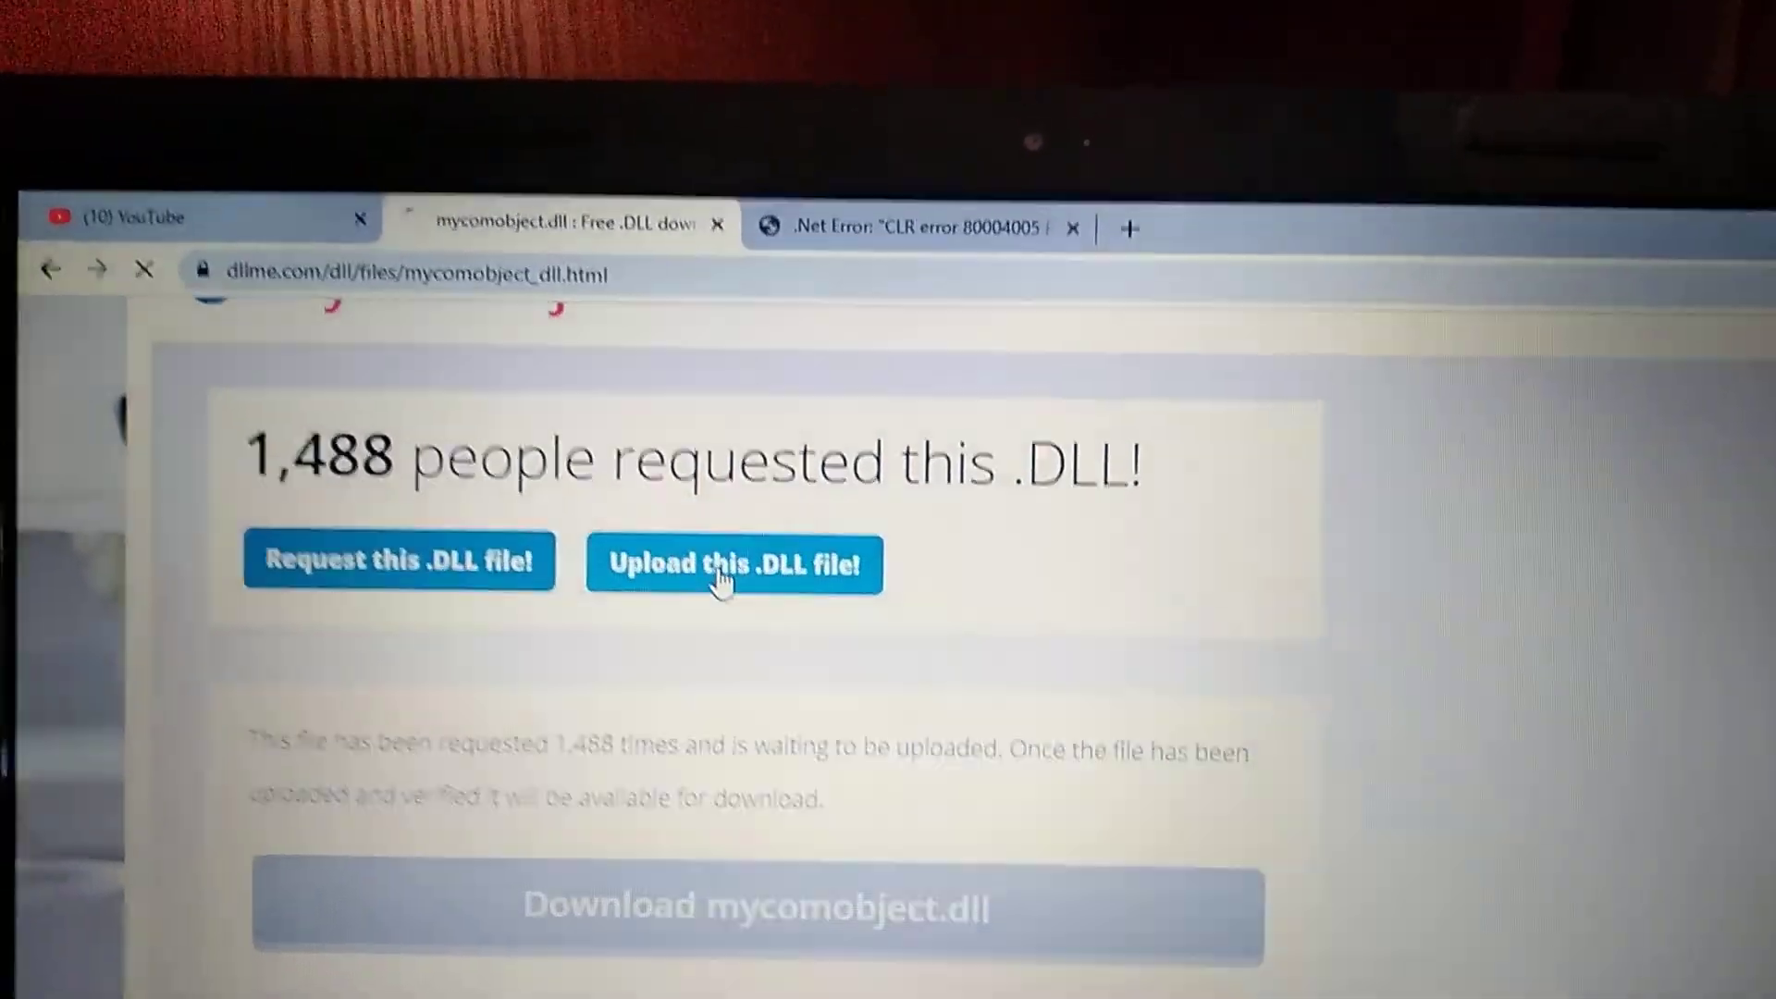
pyautogui.click(733, 563)
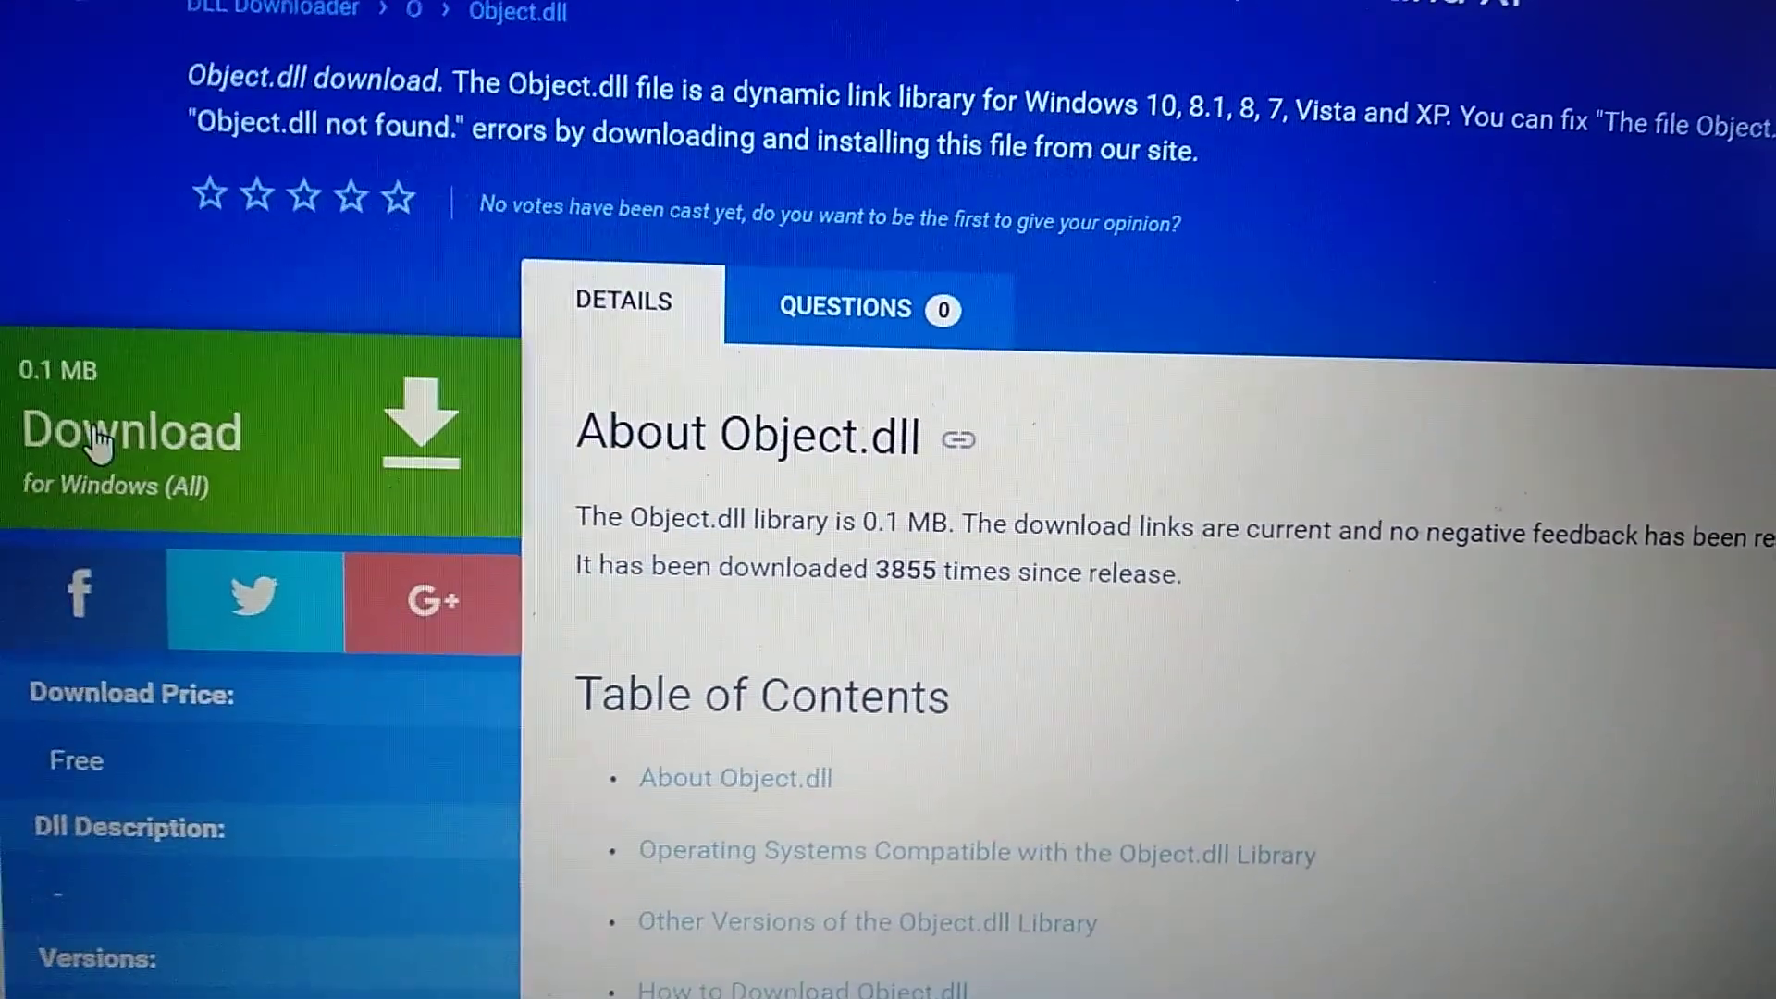
pyautogui.click(131, 433)
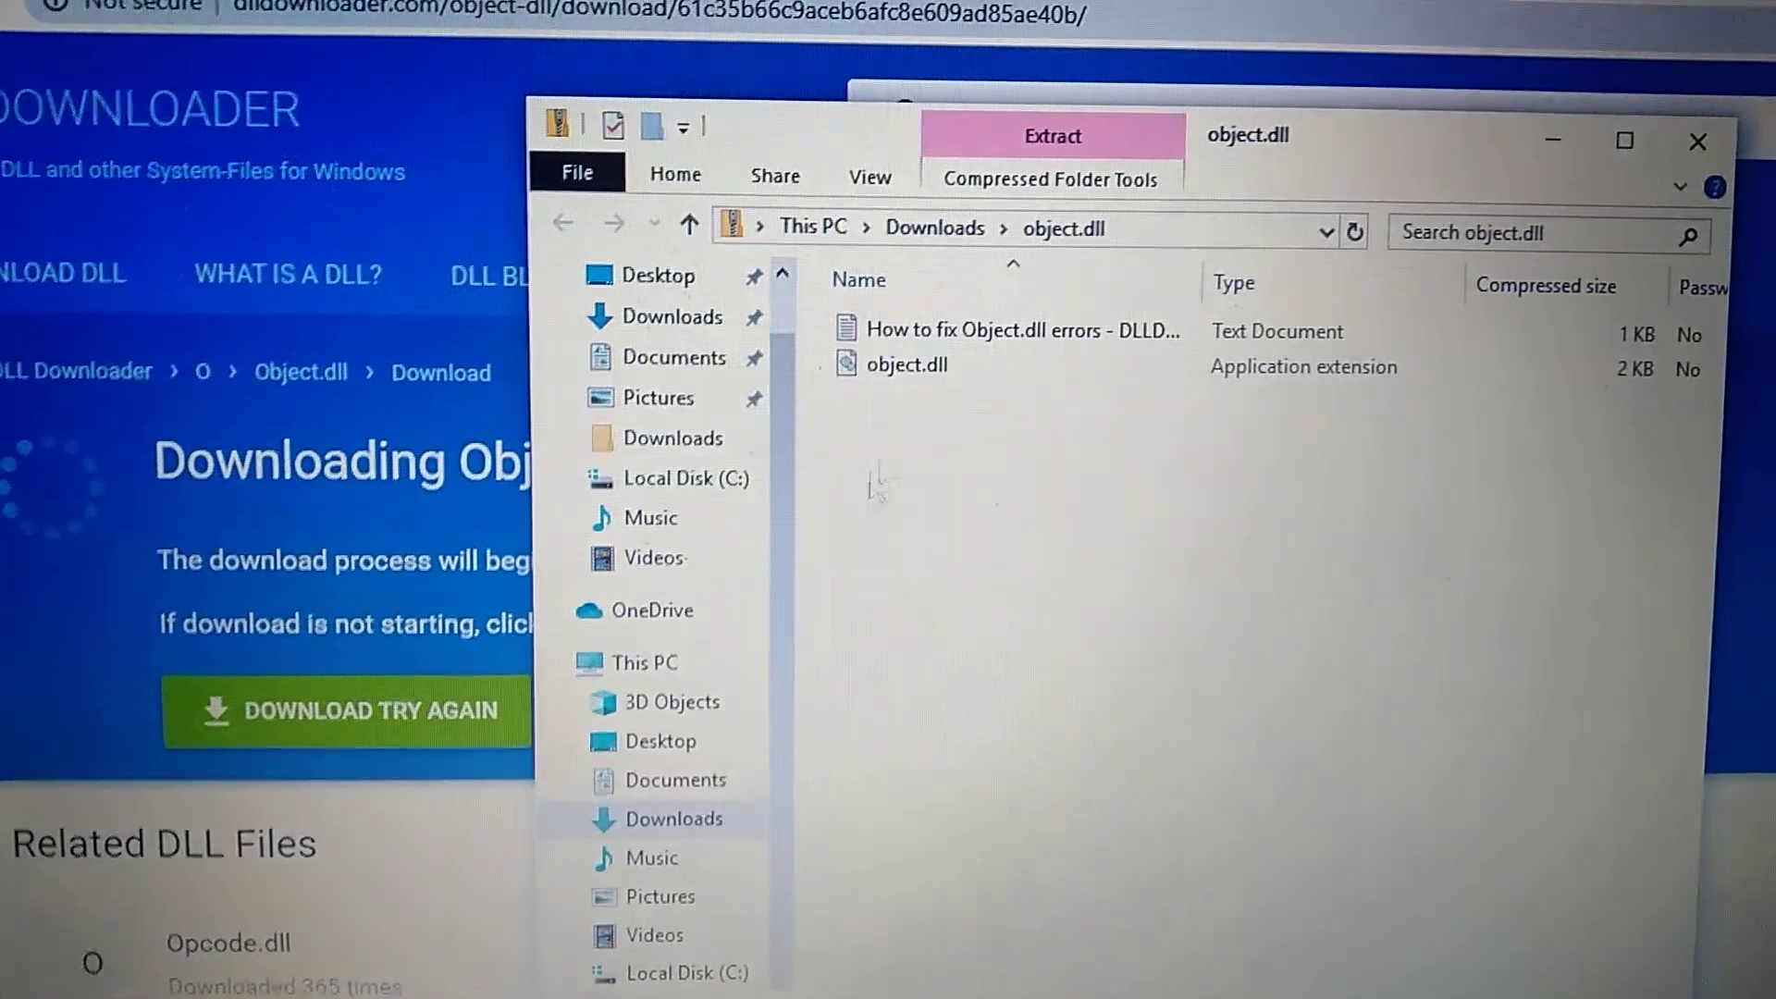
# - Copy object.dll from the zipped folder and go to This PC
pyautogui.click(929, 362)
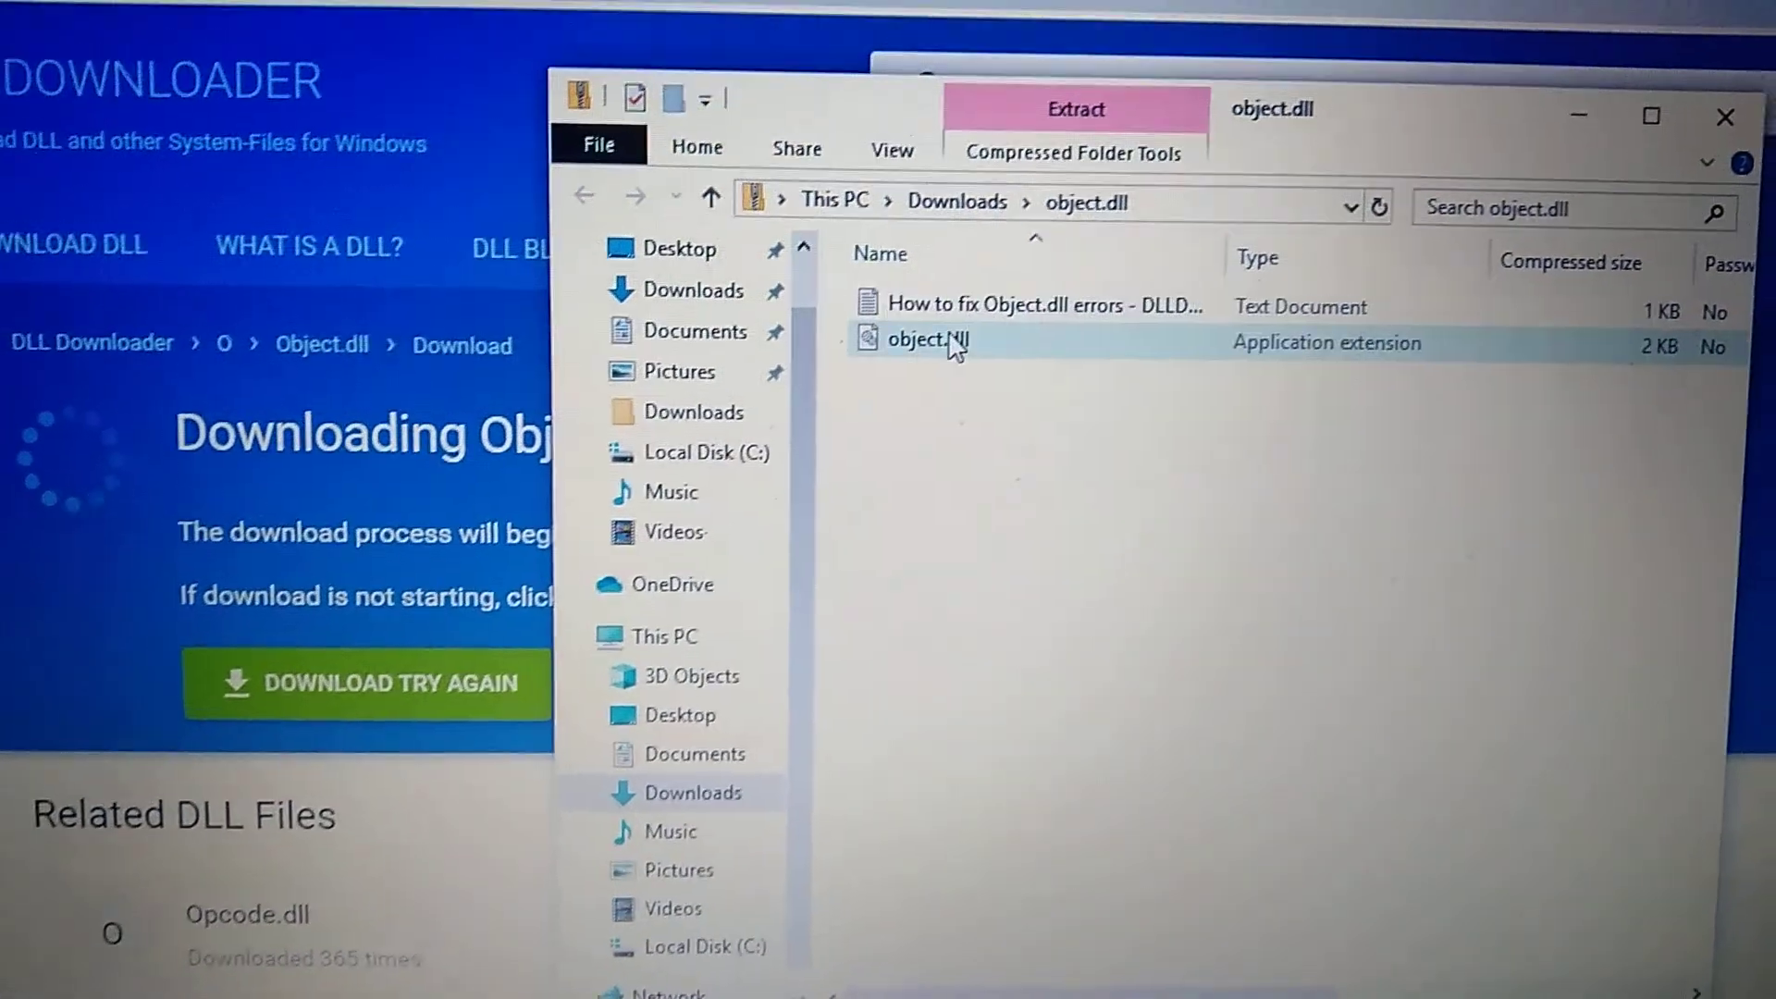
pyautogui.rightClick(927, 339)
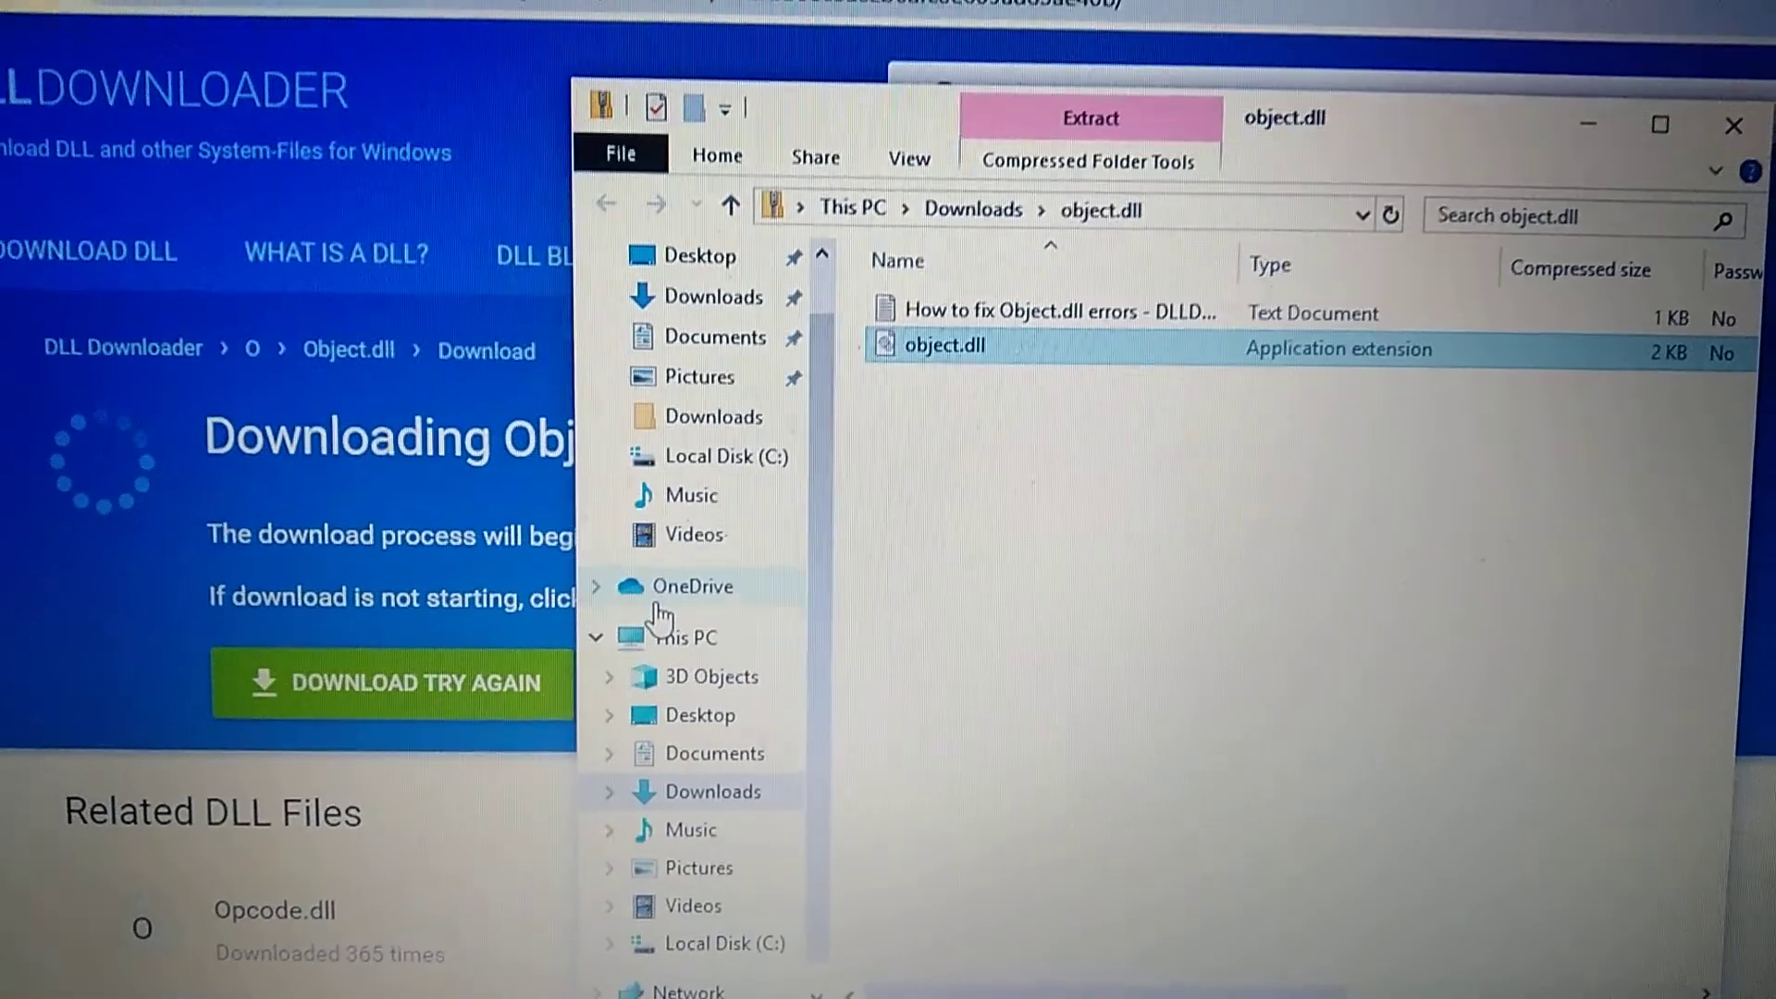
pyautogui.click(685, 637)
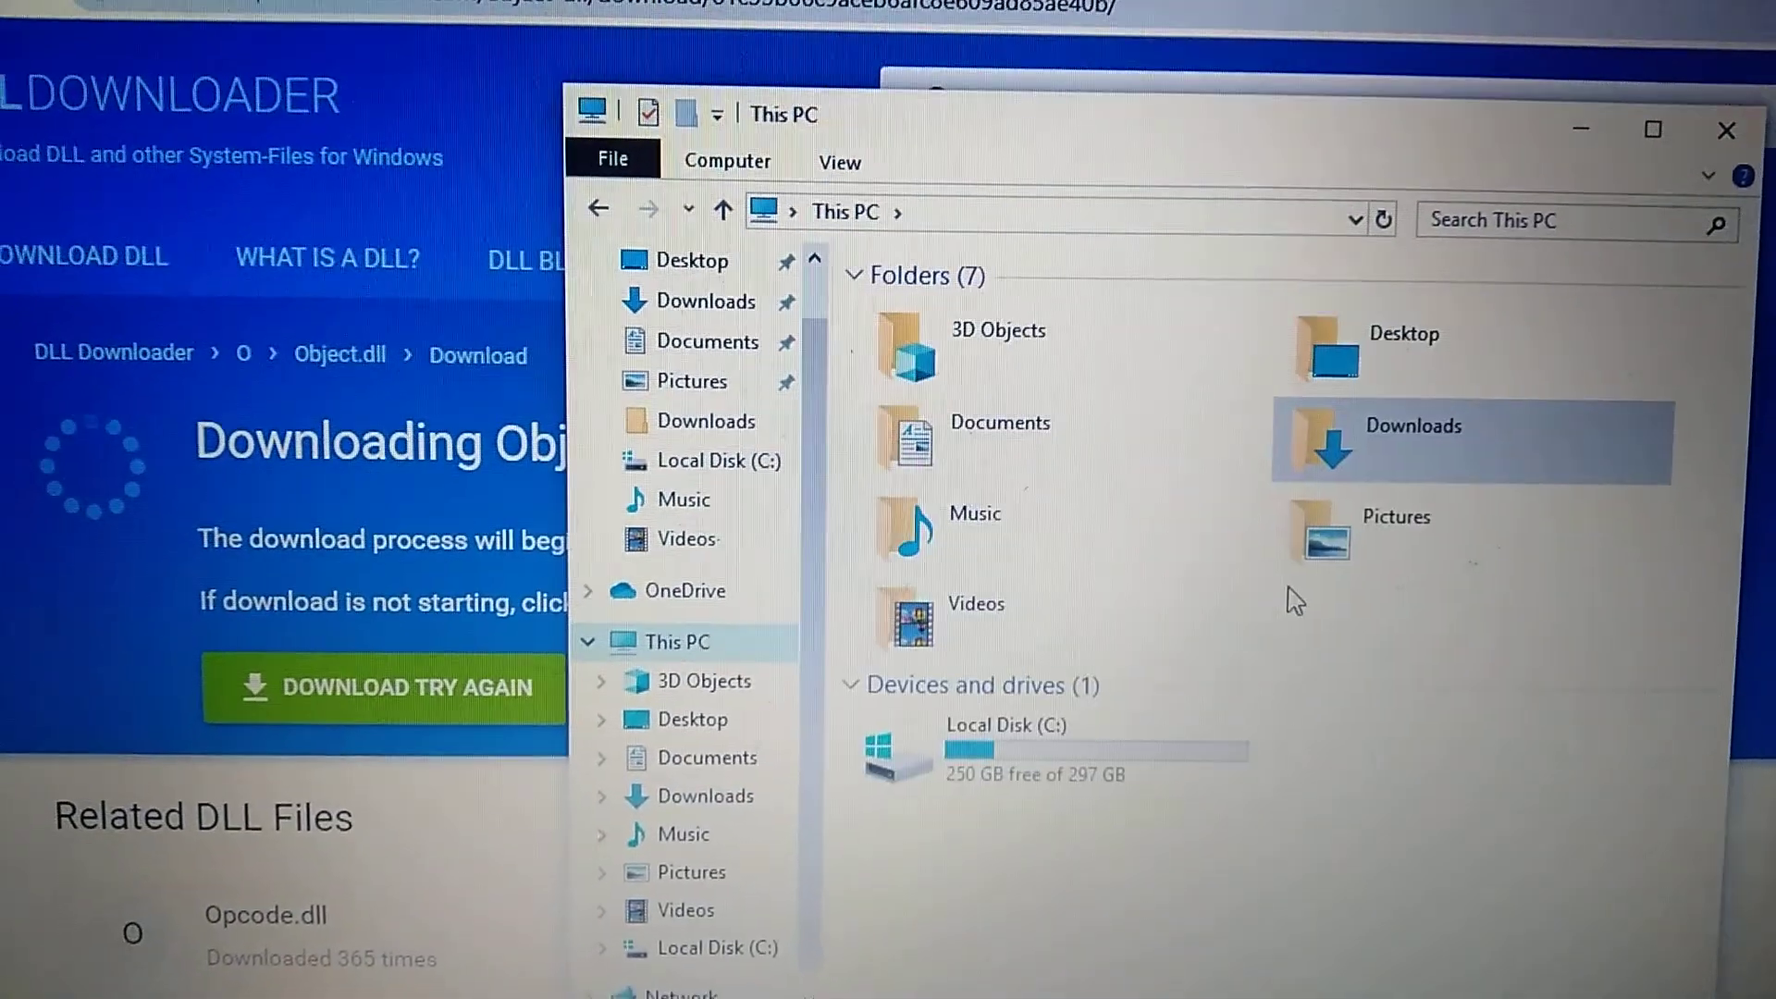
# - Paste object.dll into C:\Windows\System32, granting administrator permission
pyautogui.doubleClick(1004, 725)
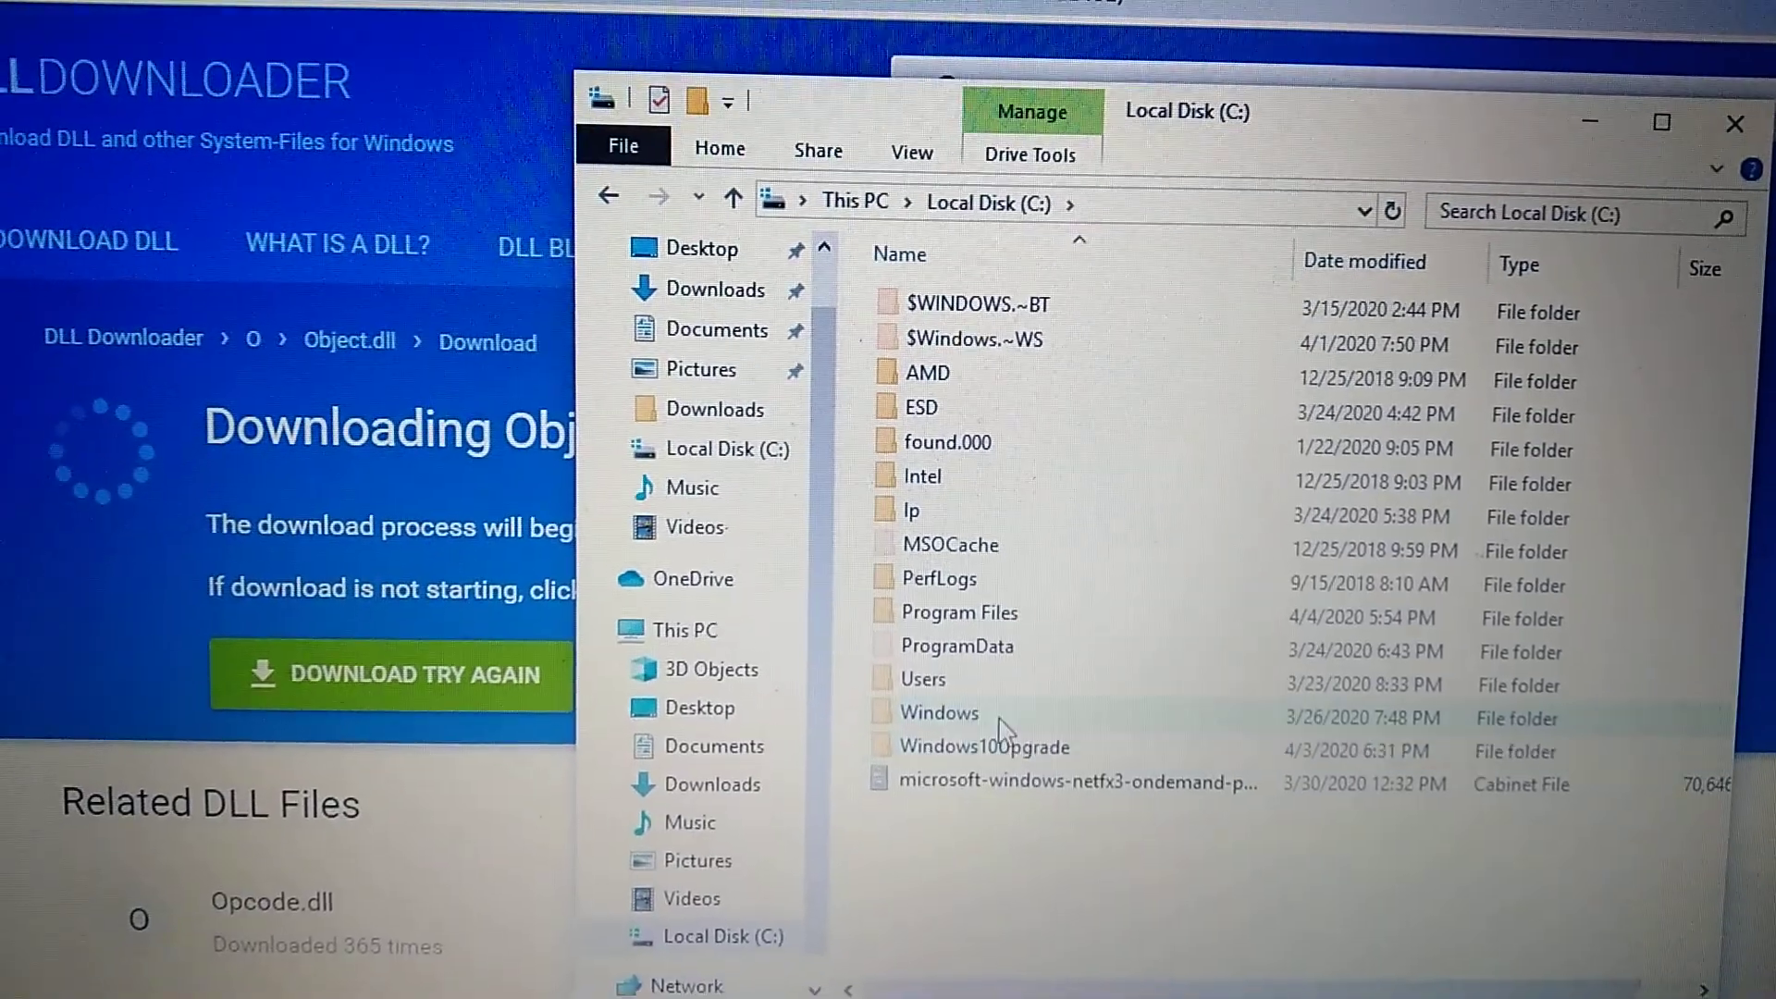
pyautogui.doubleClick(937, 711)
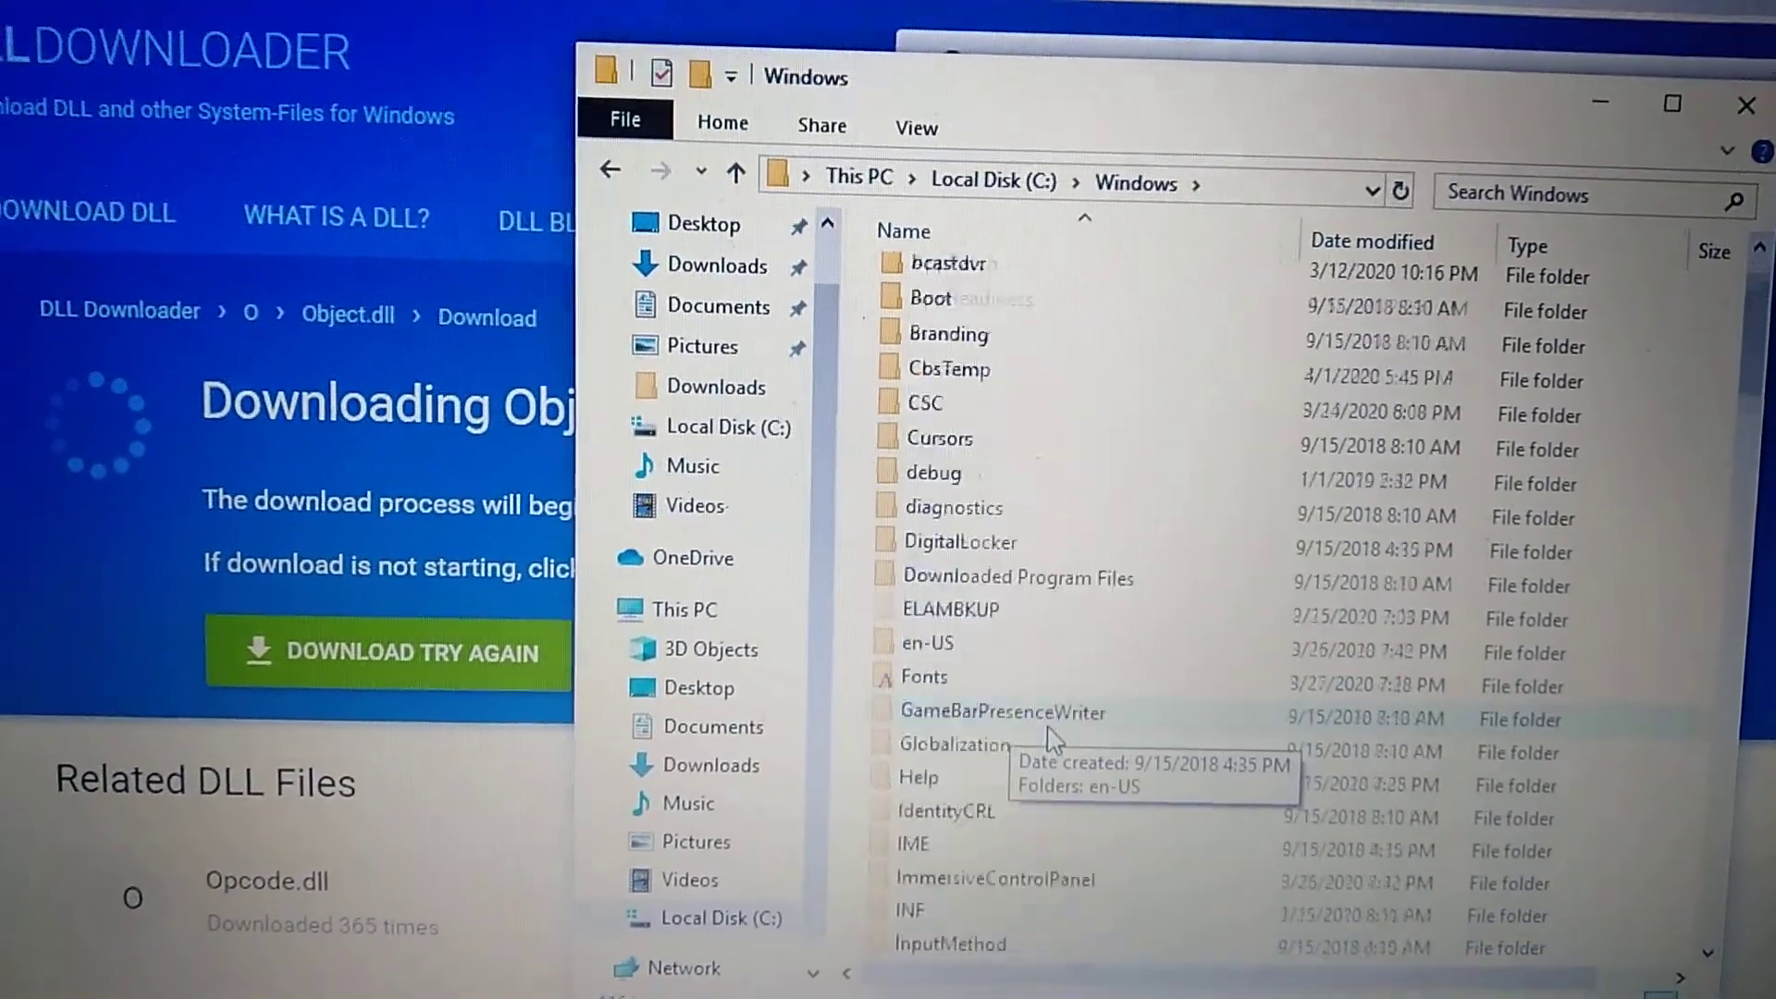
pyautogui.scroll(-3)
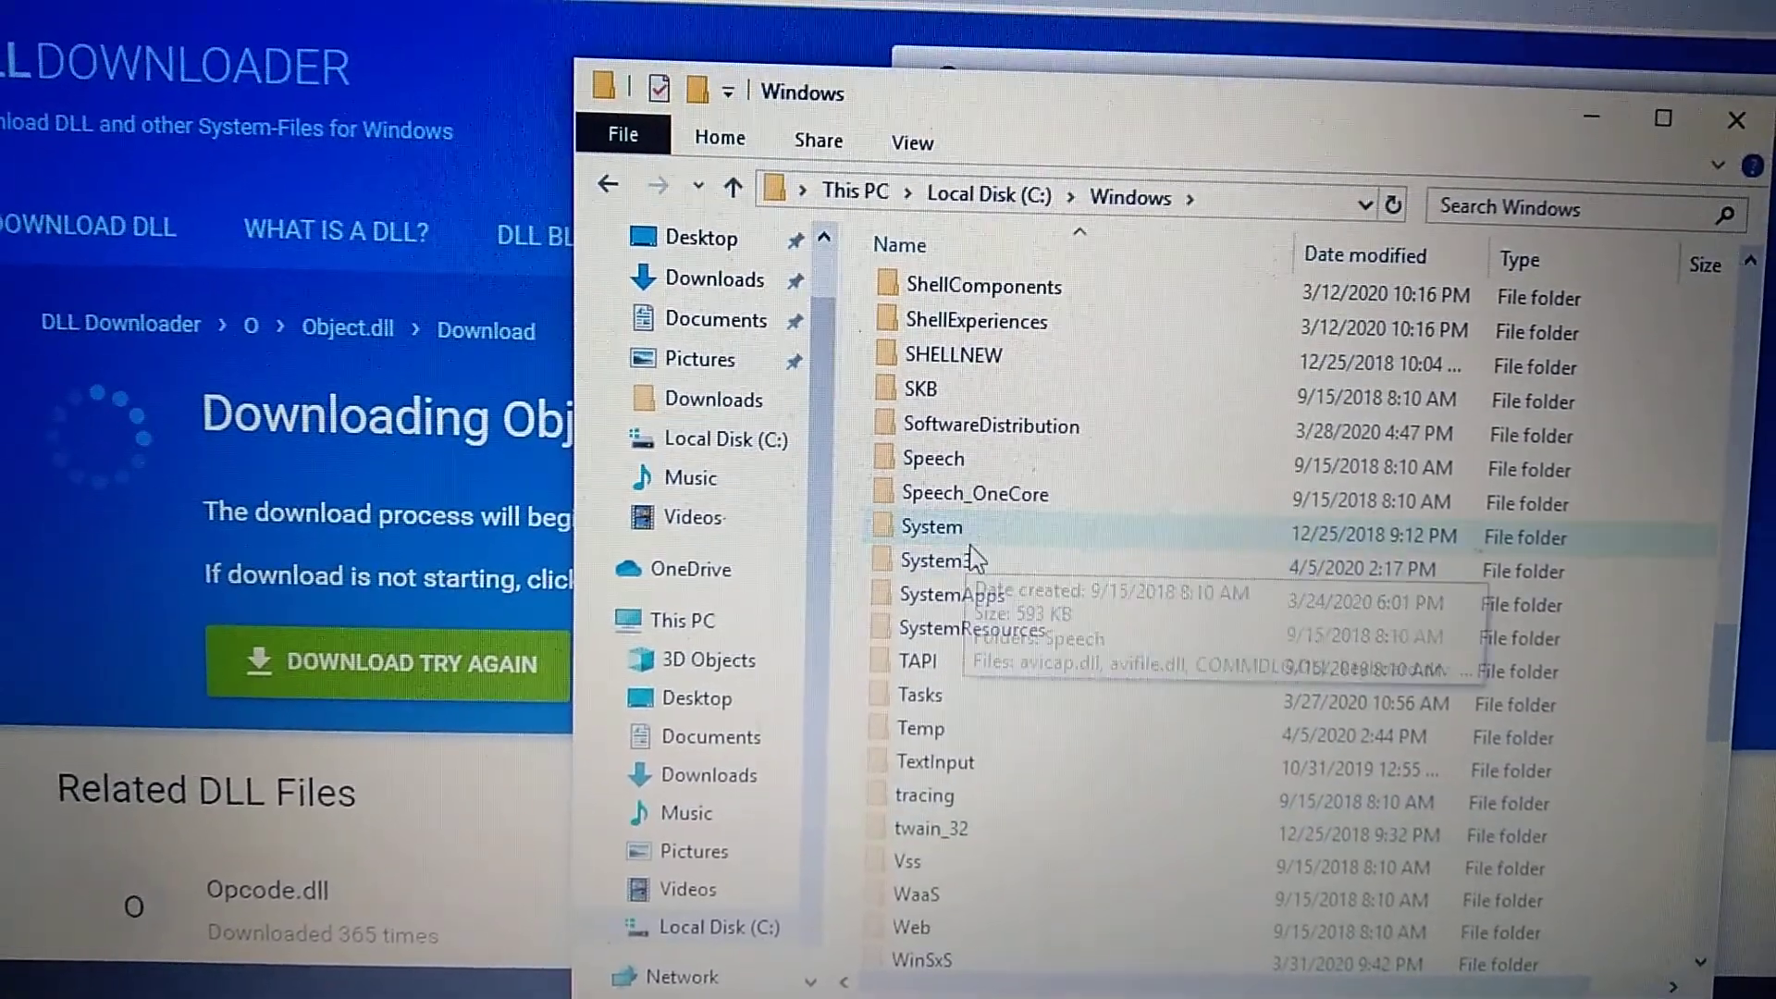
pyautogui.doubleClick(938, 559)
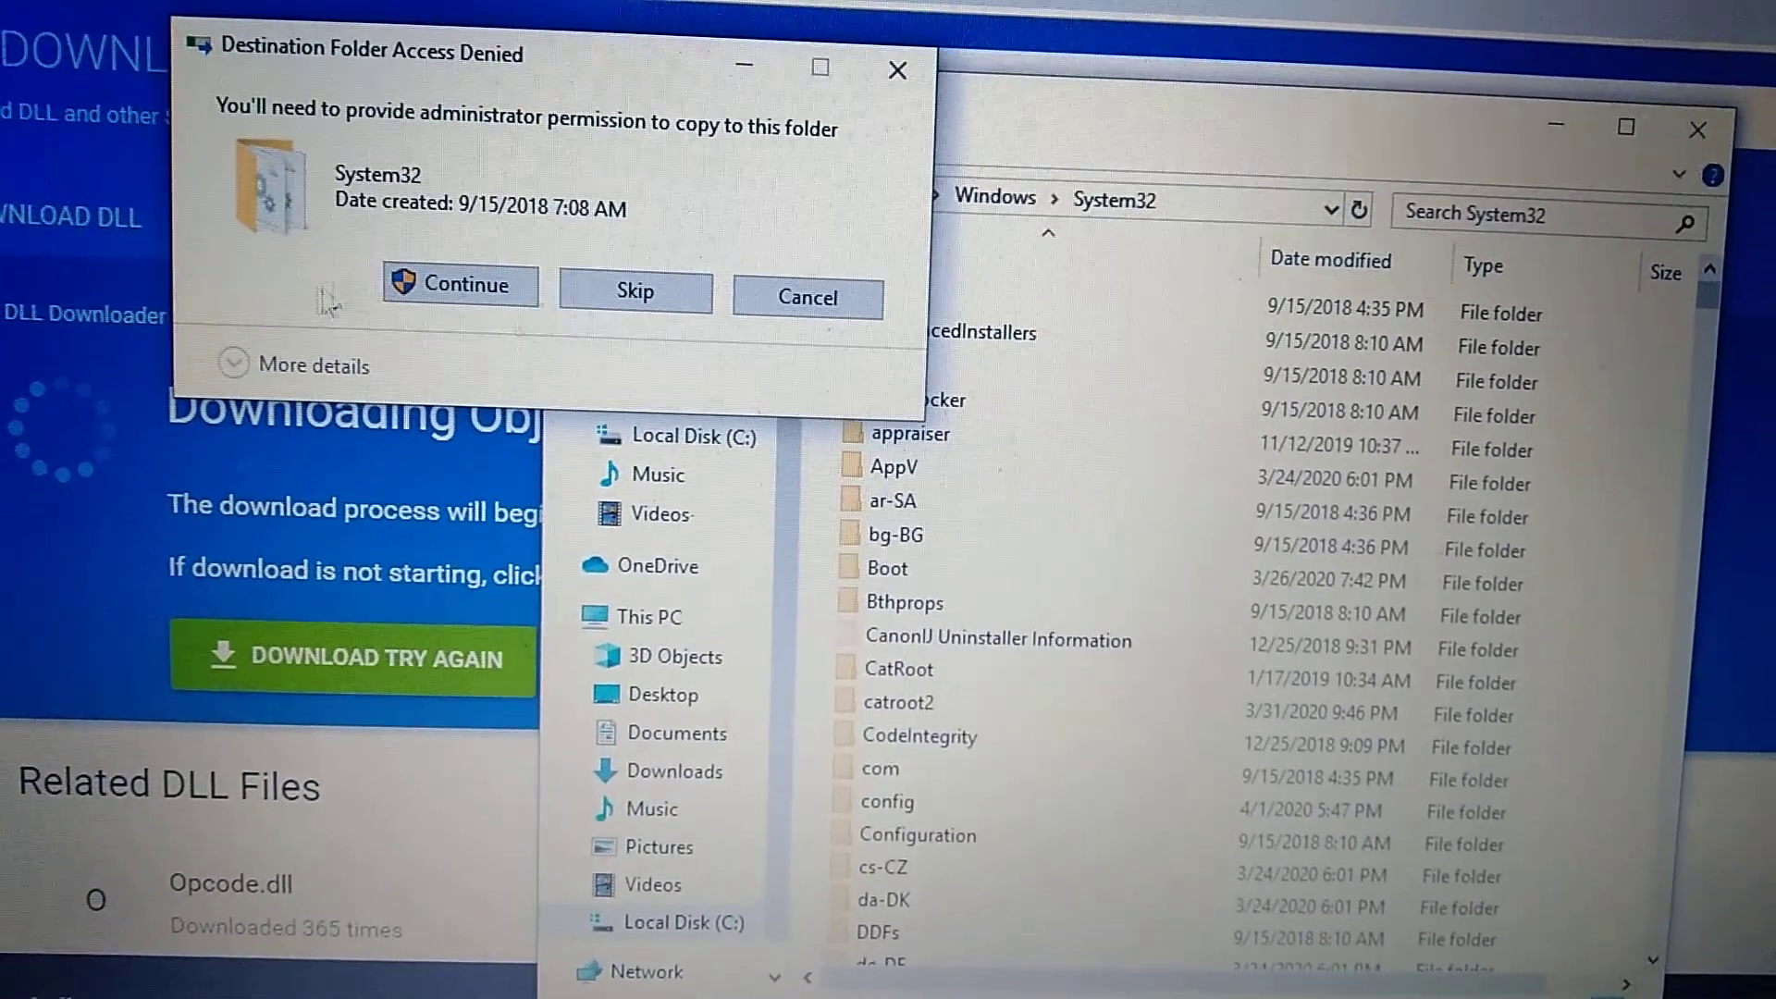
pyautogui.click(460, 284)
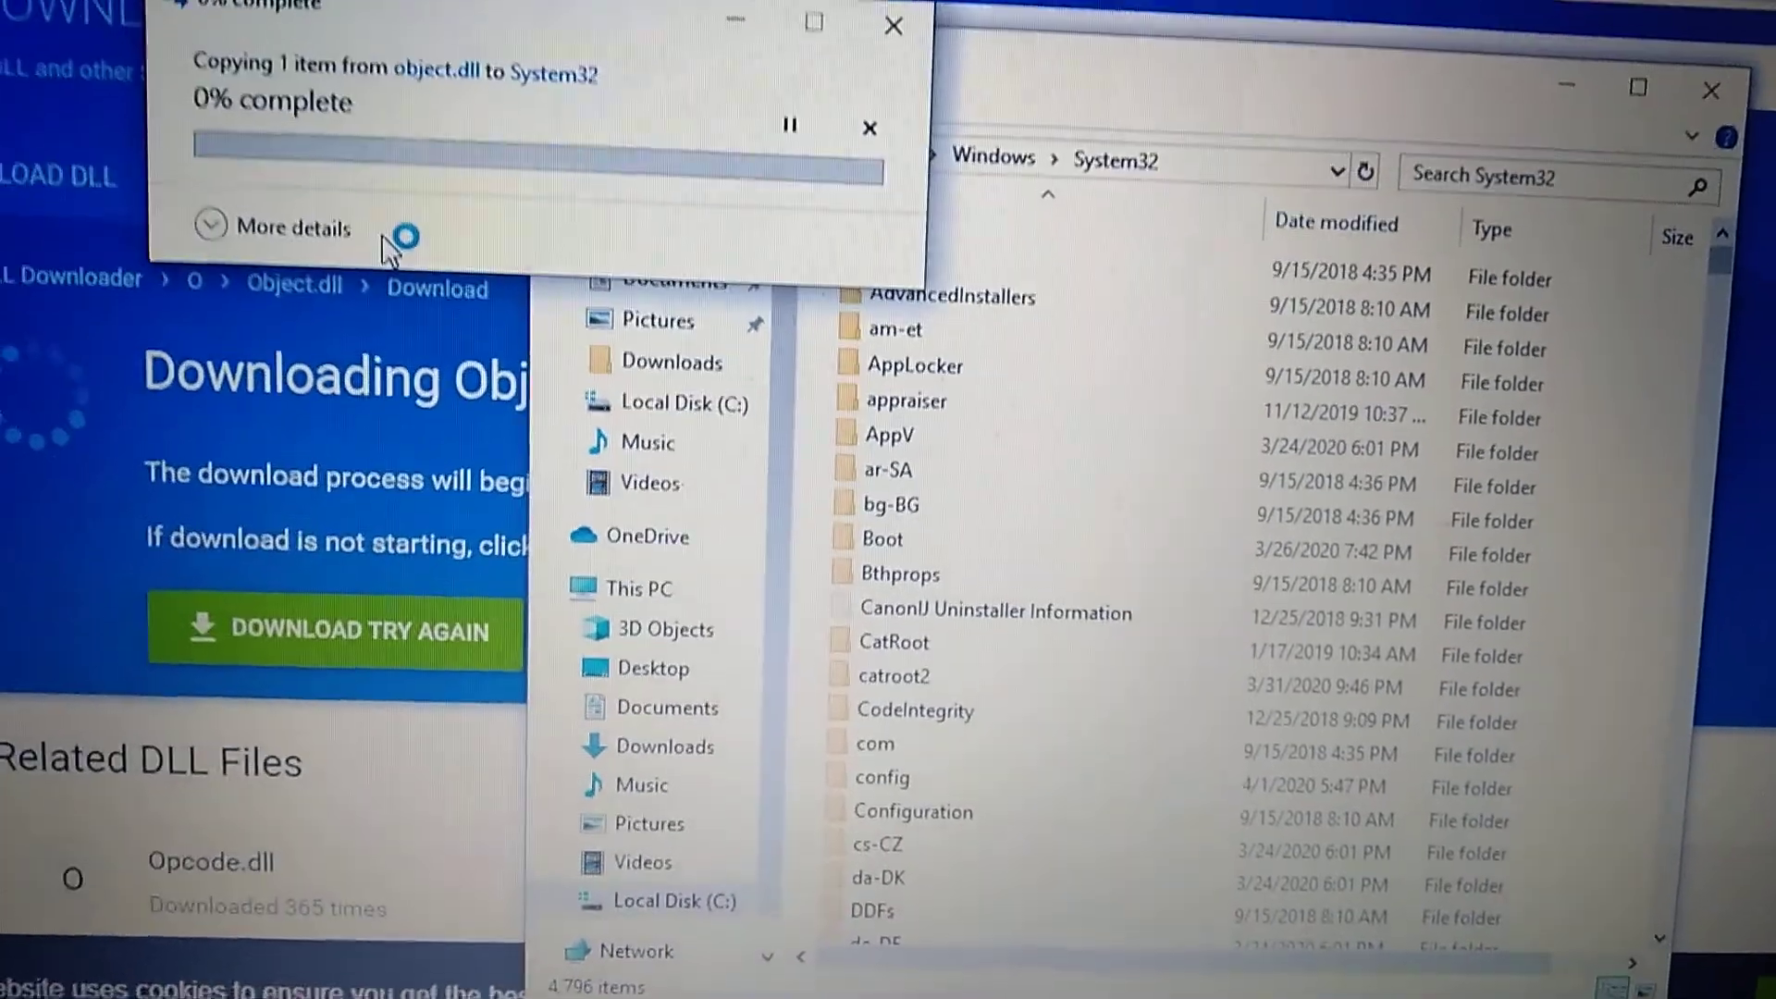